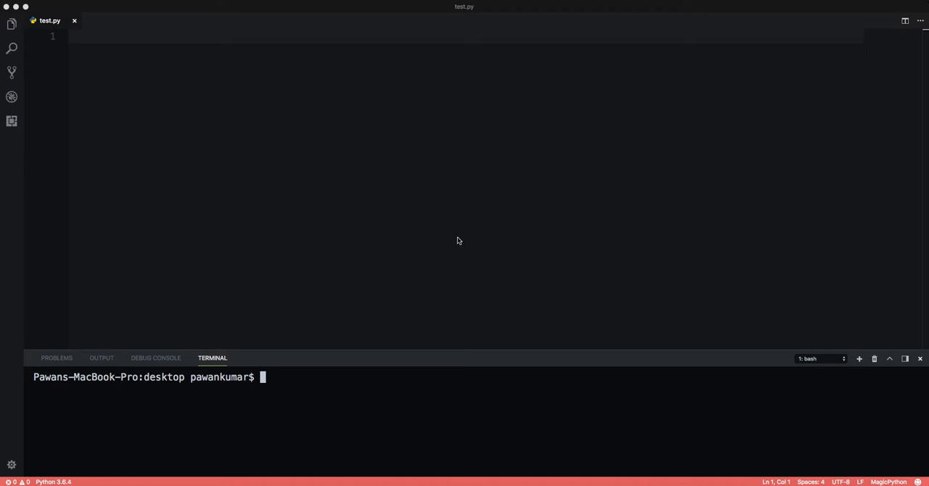
pyautogui.moveTo(50, 110)
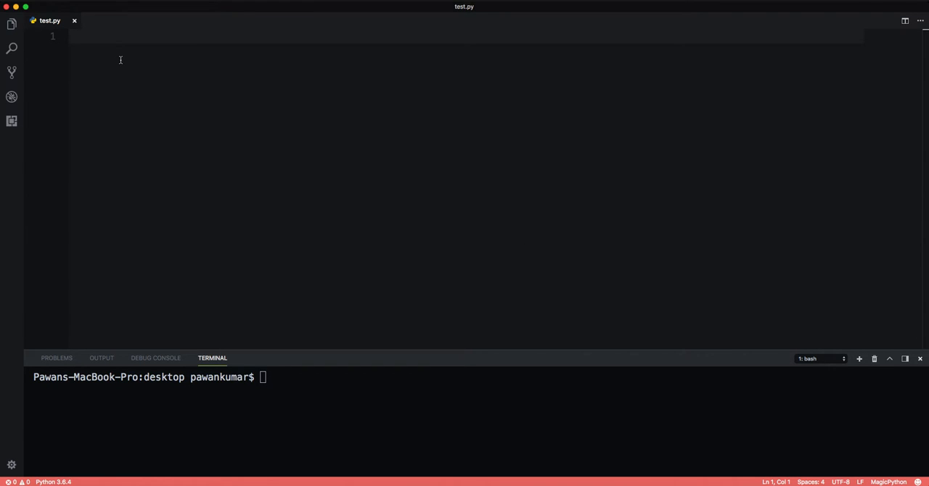
# Write print('hello') as the only line of test.py.
pyautogui.write('prin')
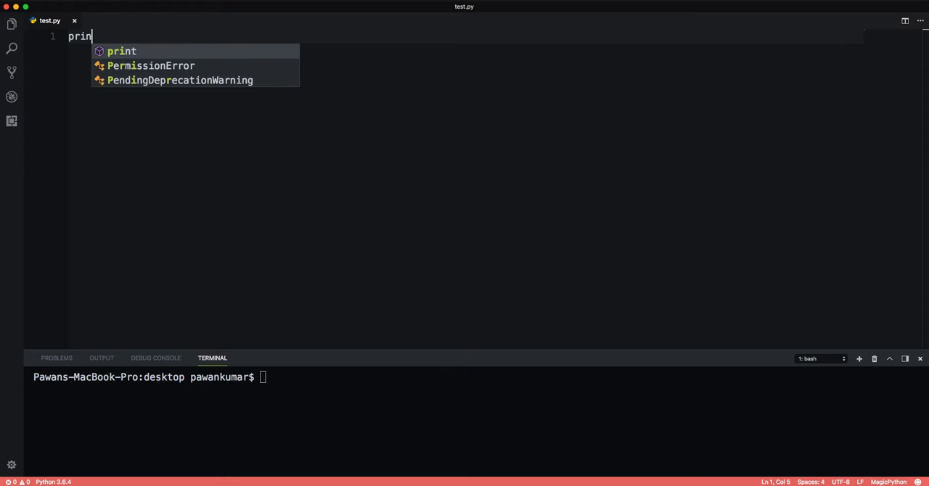
pyautogui.write('(')
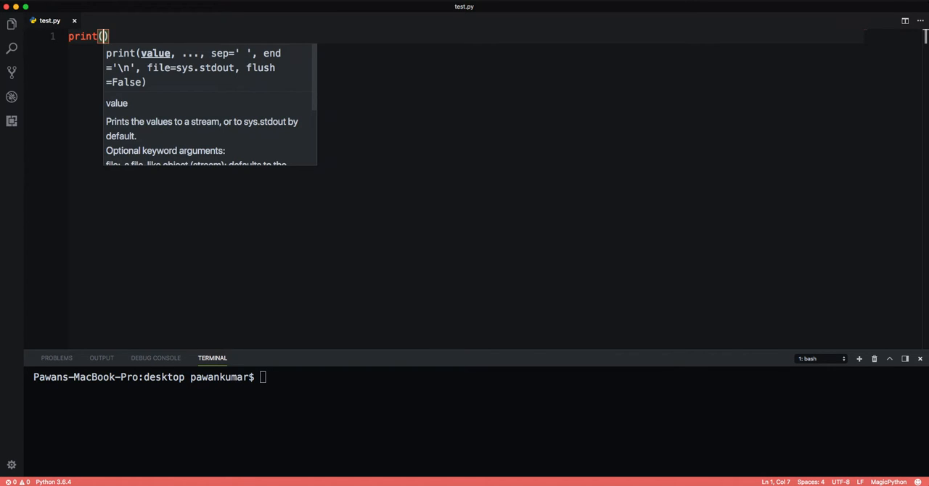
pyautogui.write("'hello'")
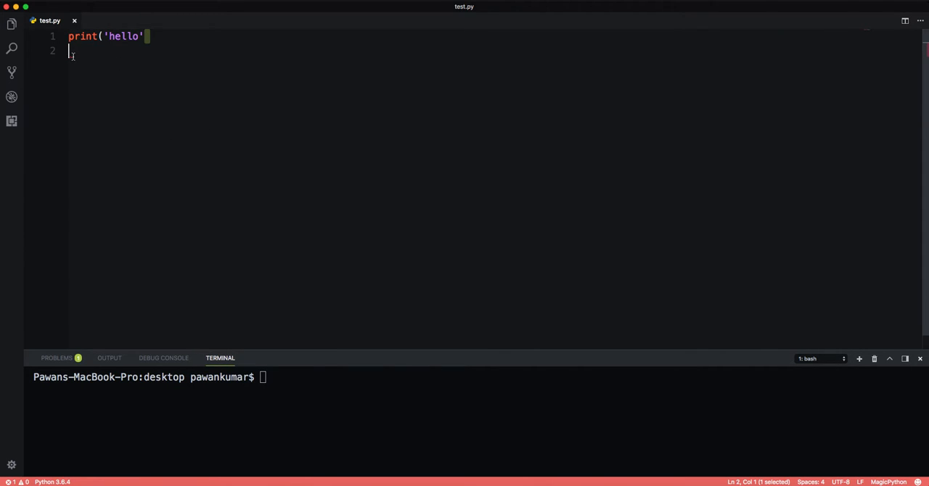
# Clear the terminal and run python test.py, which reports a SyntaxError on line 2.
pyautogui.write('clear')
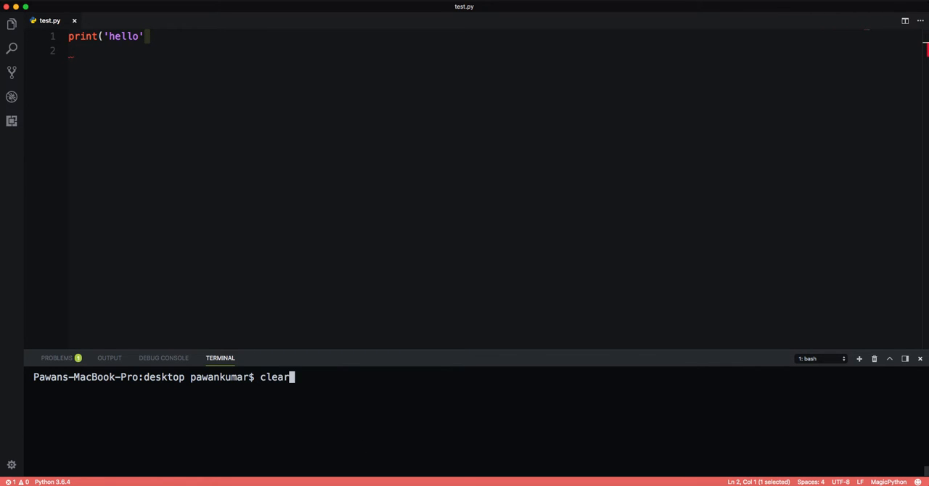
pyautogui.write('python test.py')
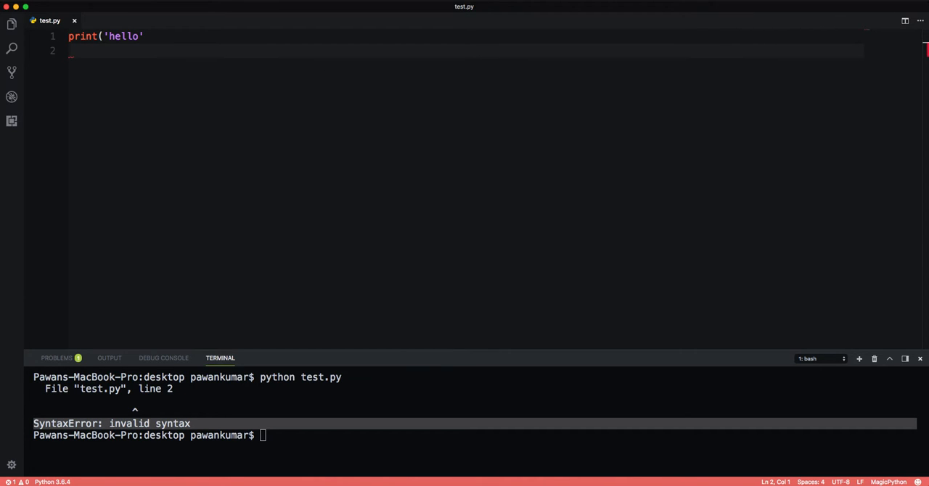
pyautogui.moveTo(395, 178)
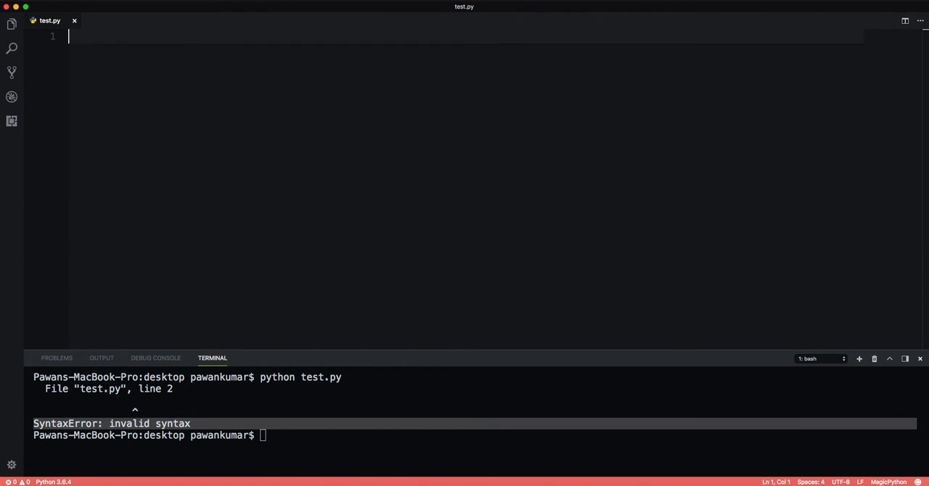
# Start a try block with f = open('testfile','w').
pyautogui.write('t')
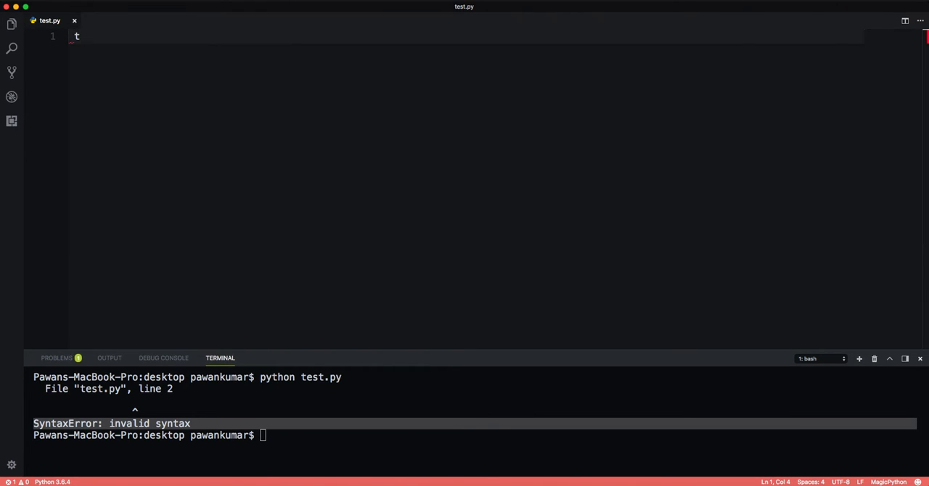
pyautogui.write('ry:')
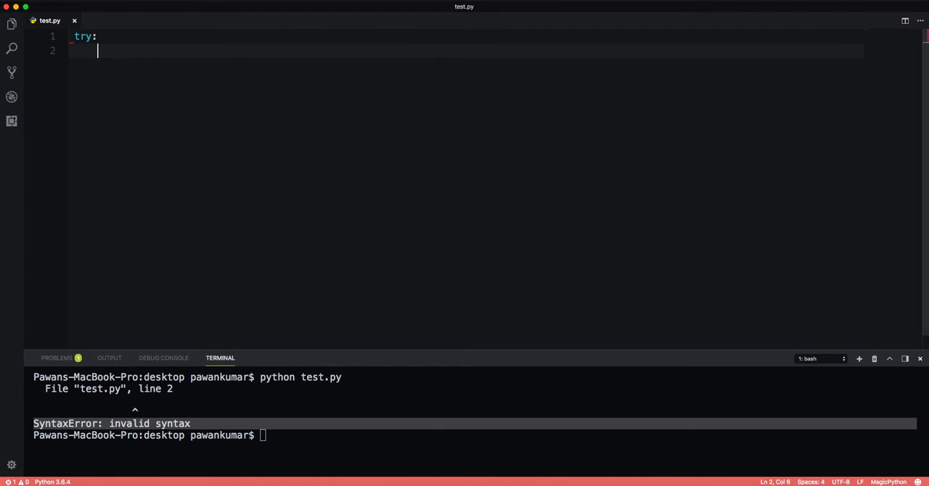
pyautogui.write('f =')
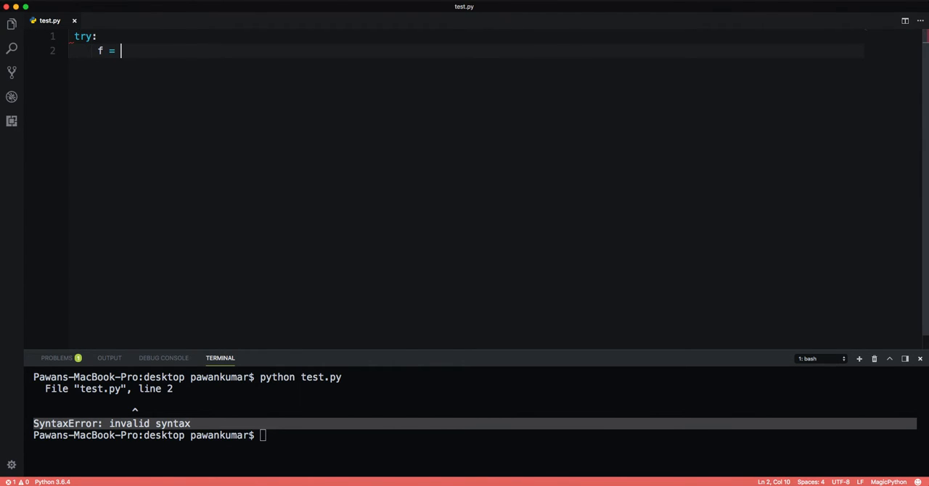
pyautogui.write('open')
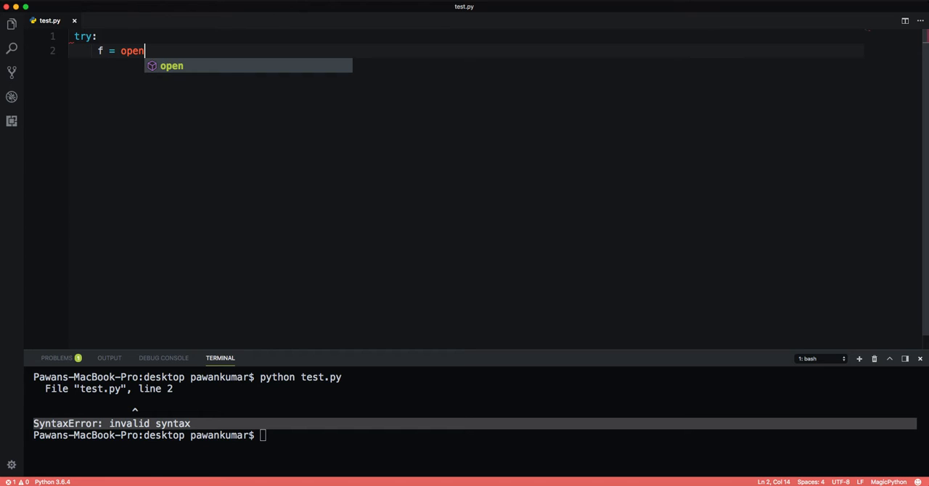
pyautogui.write("('test'")
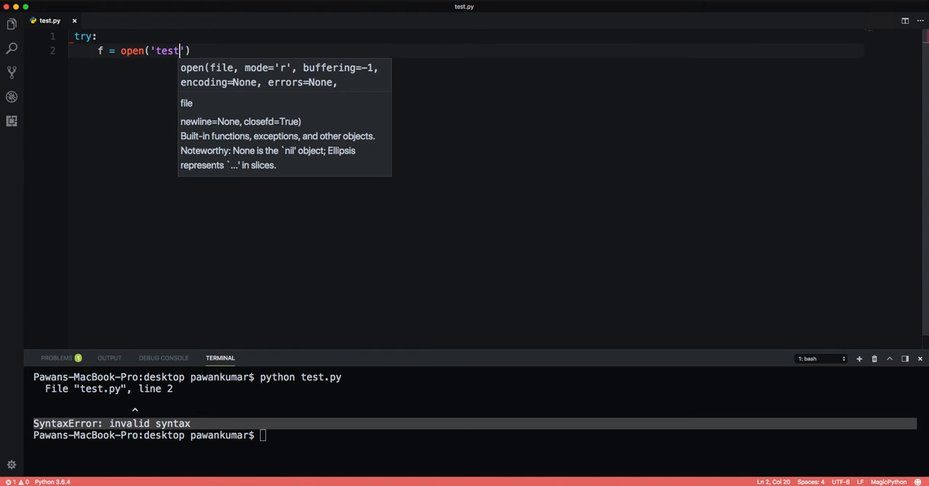
pyautogui.write('file')
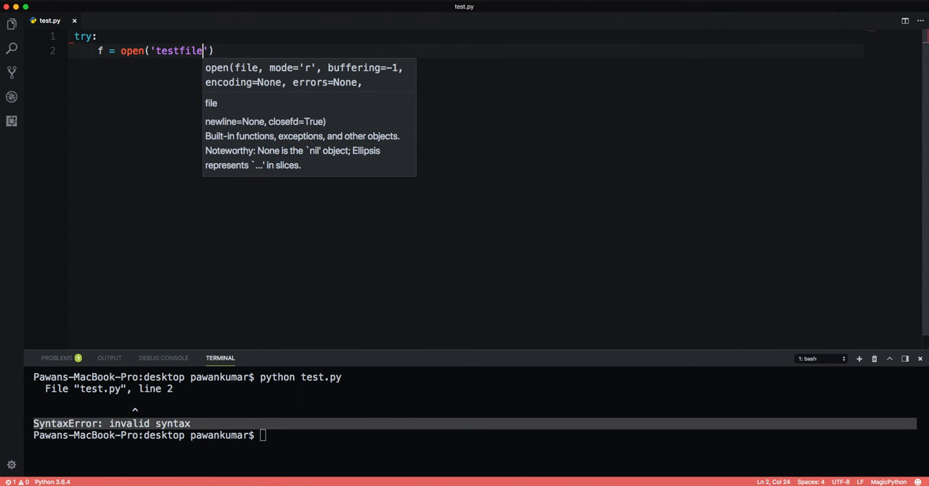
pyautogui.write(')')
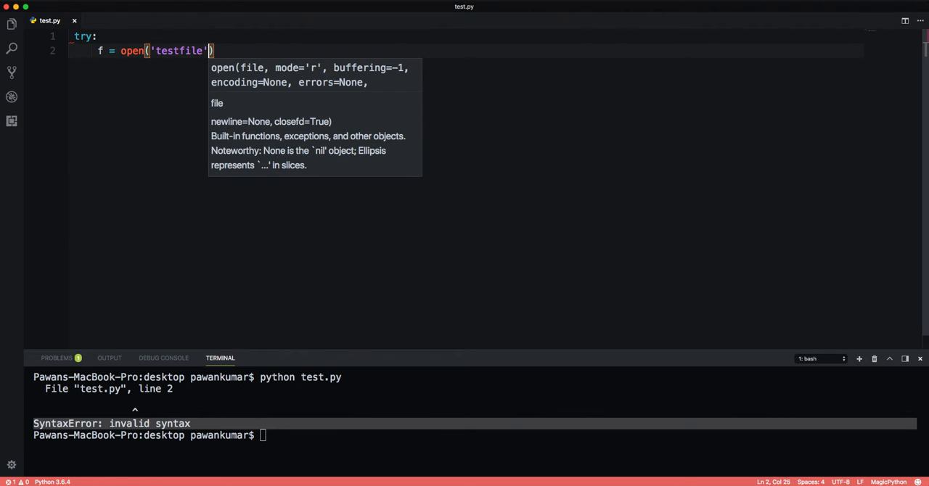
pyautogui.write(",'w")
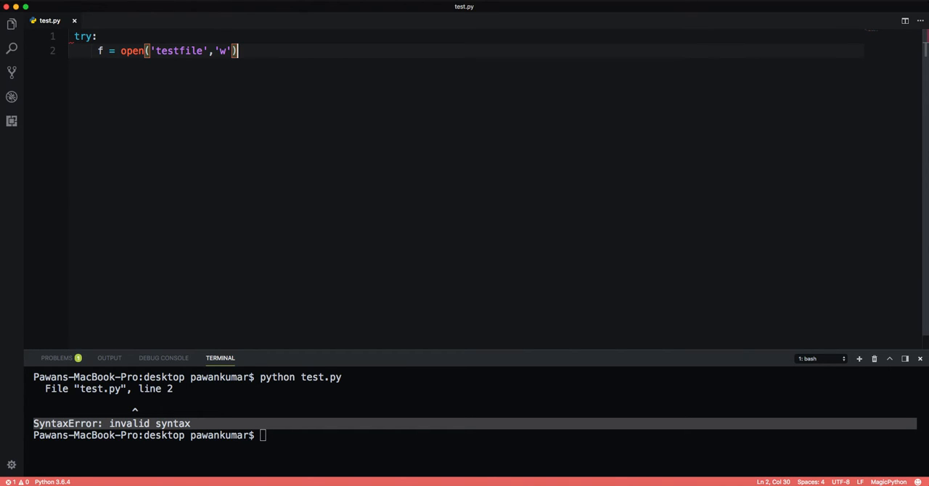
# Add f.write('Test Write this') inside the try block.
pyautogui.write('f.write(')
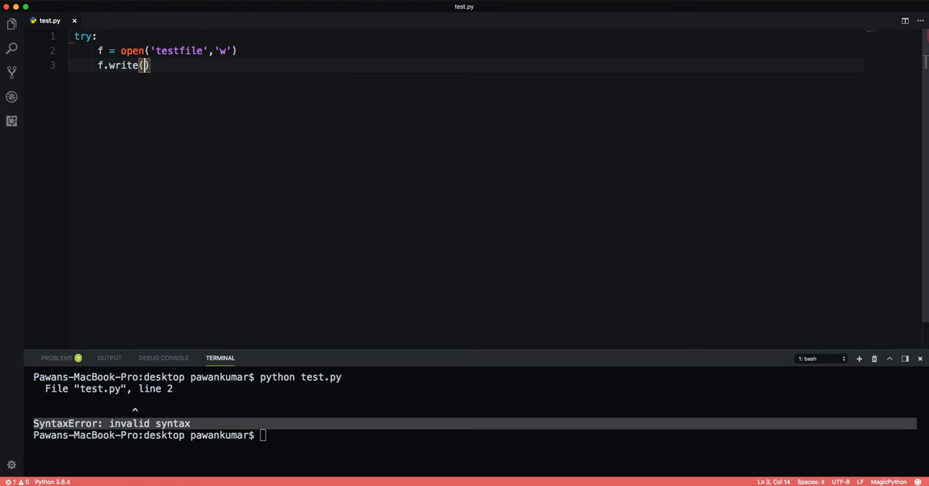
pyautogui.write("'Test'")
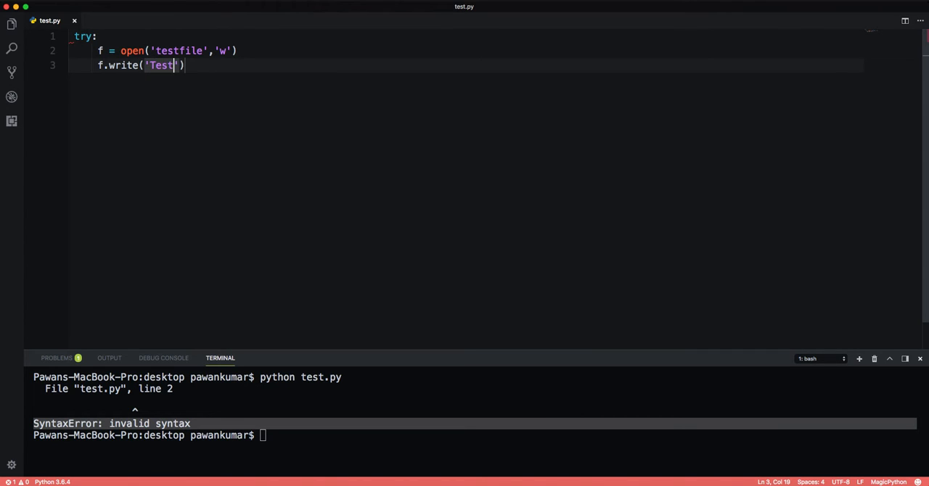
pyautogui.write('Write this')
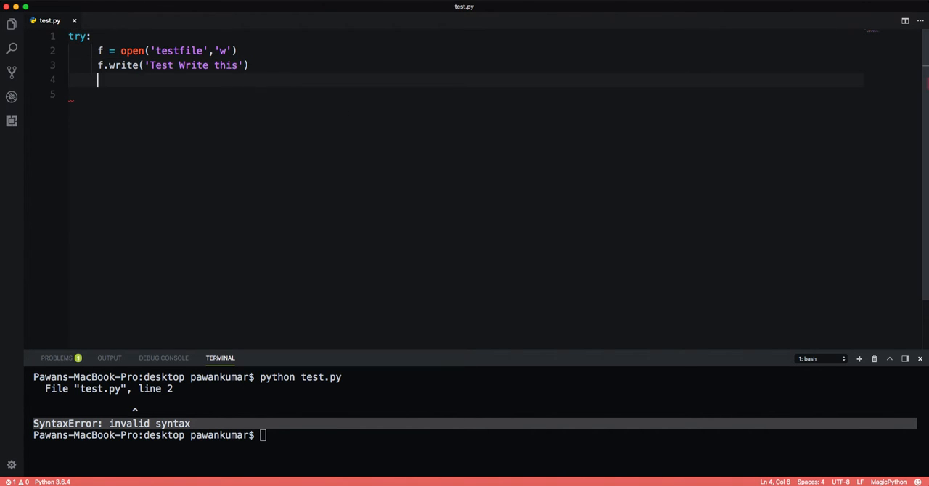
# Add an except IOError: clause after the write call.
pyautogui.press('enter')
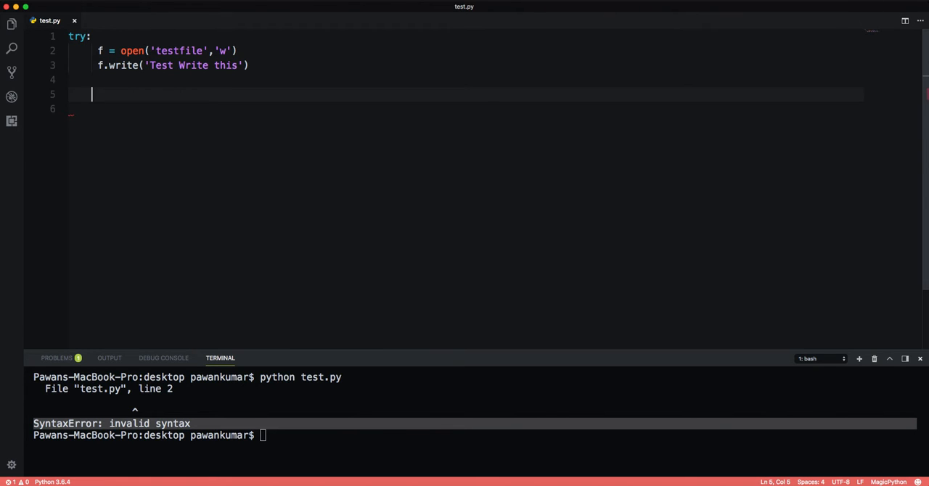
pyautogui.write('exc')
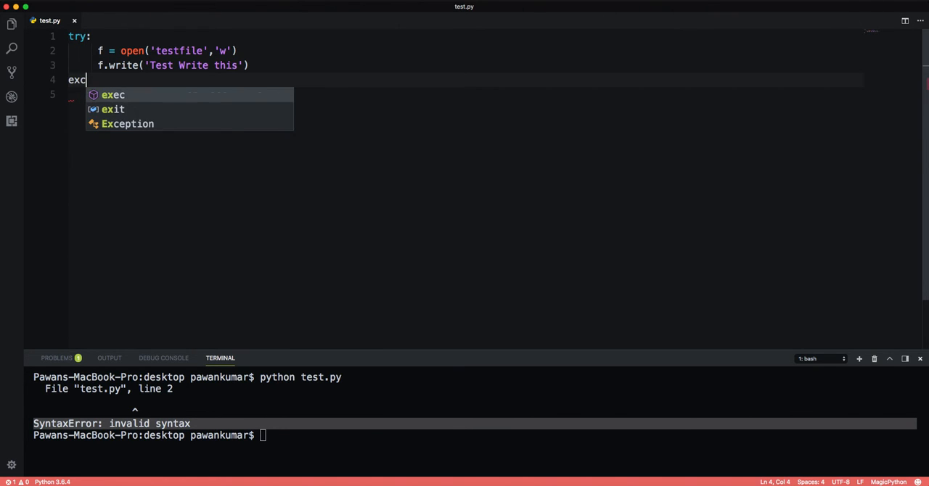
pyautogui.press('Backspace')
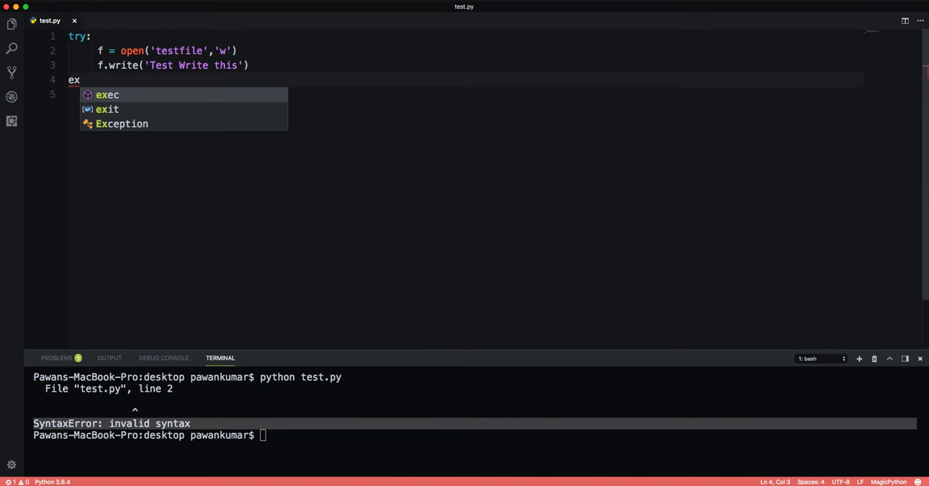
pyautogui.write('cept')
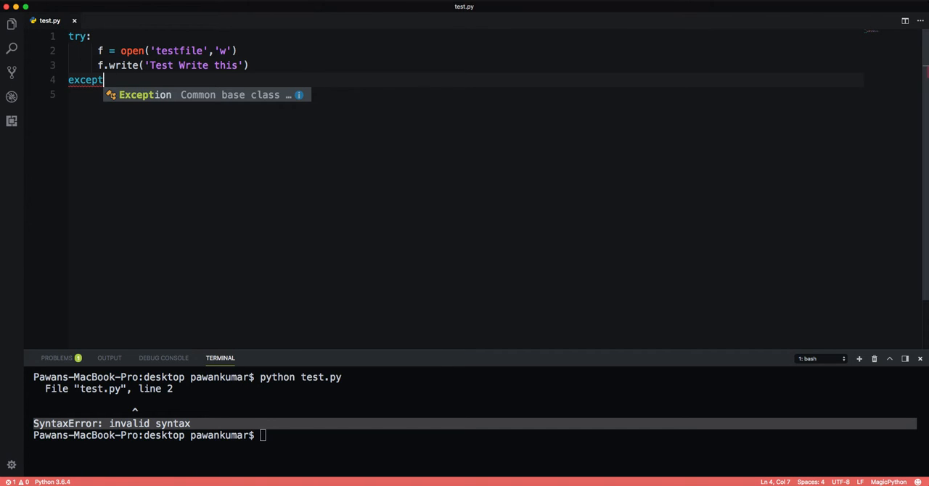
pyautogui.write('IOError')
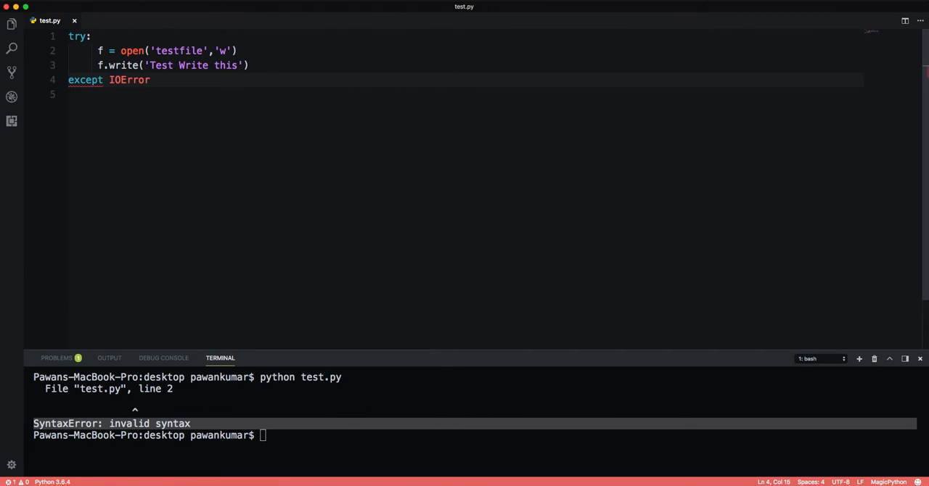
pyautogui.write(':')
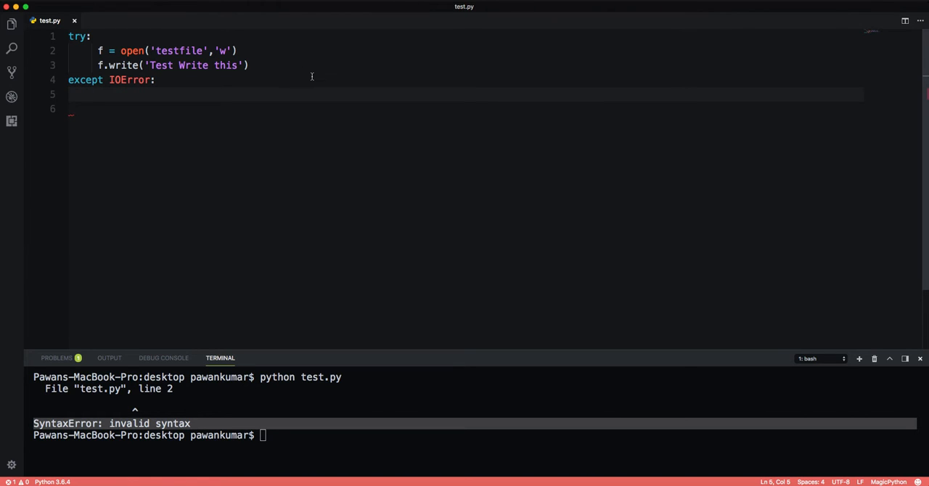
pyautogui.moveTo(454, 238)
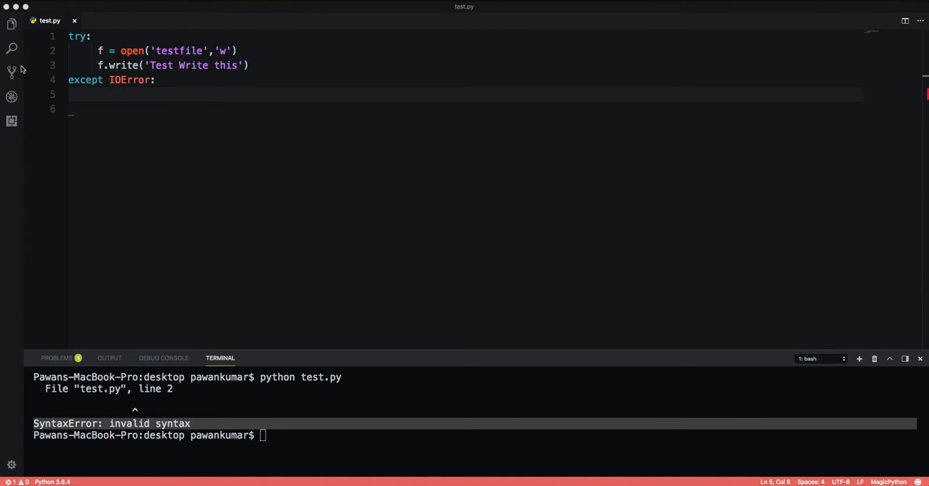
# Print "Error : coulkd not find file or read data" inside the except block.
pyautogui.write('pri')
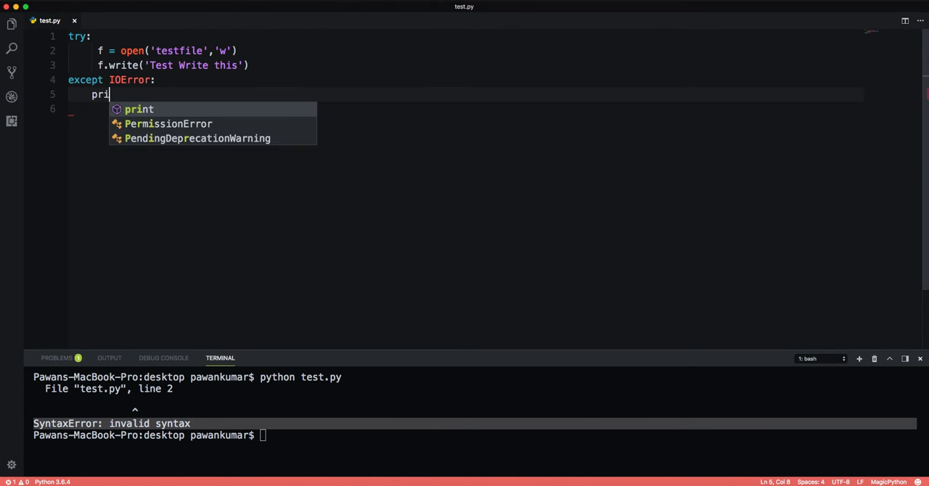
pyautogui.press('Tab')
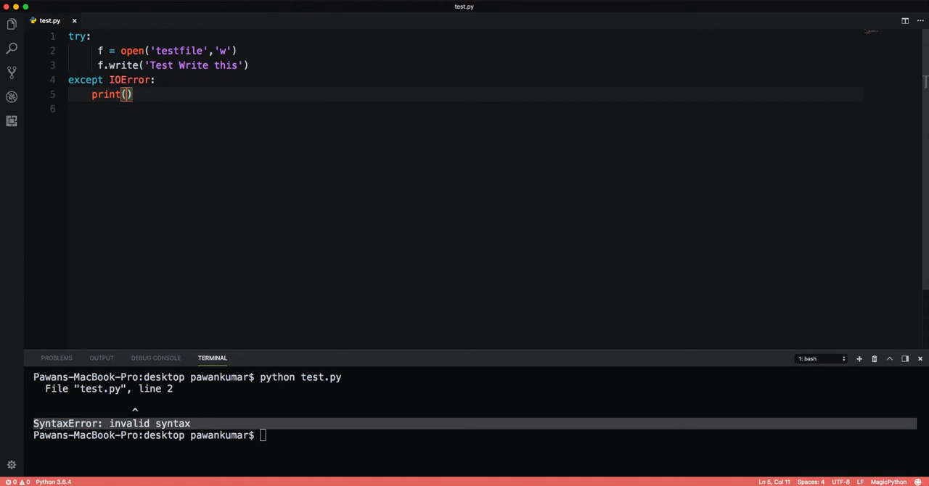
pyautogui.write('"')
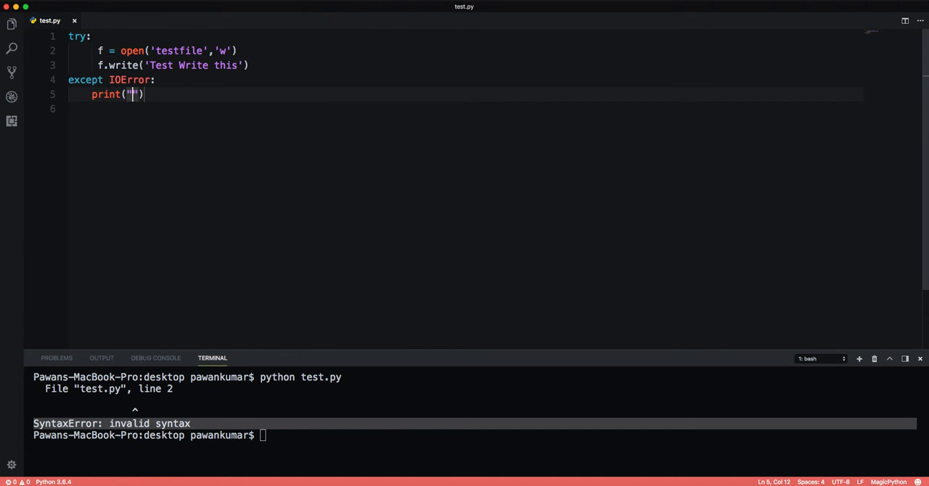
pyautogui.write('Ere')
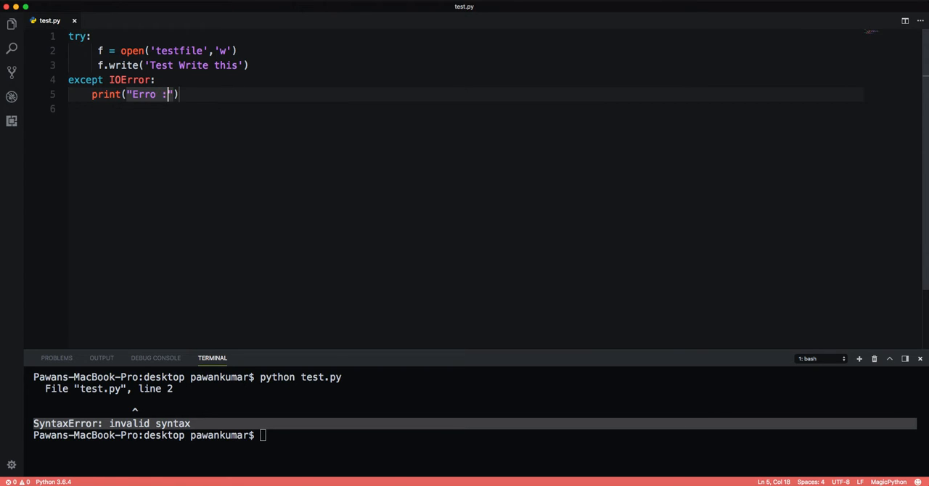
pyautogui.write('r')
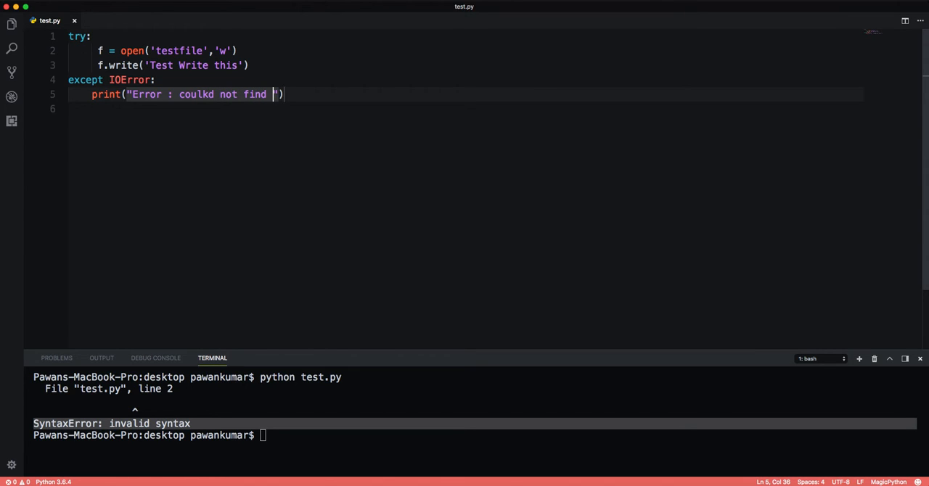
pyautogui.write('file or')
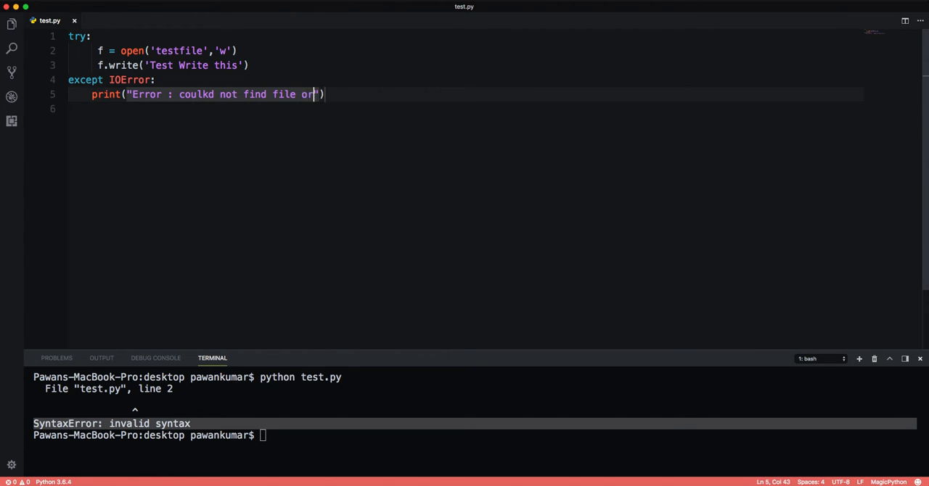
pyautogui.write('read data')
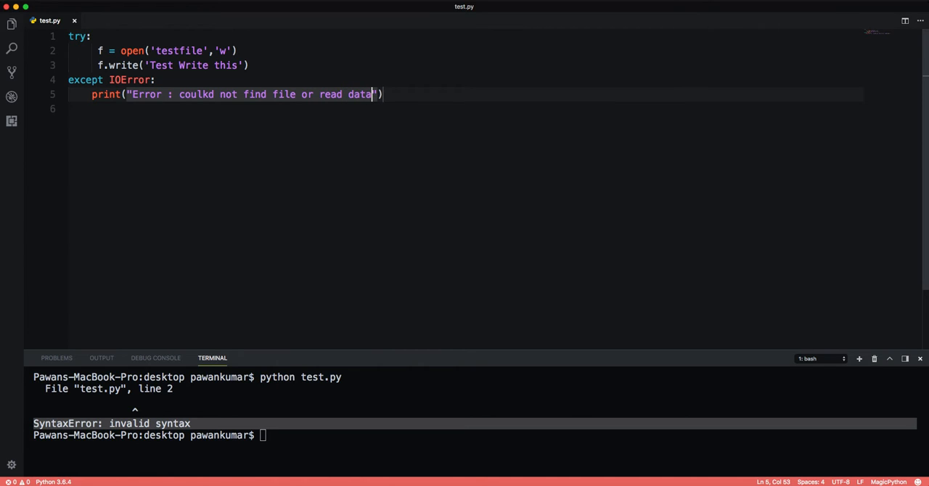
pyautogui.write('"')
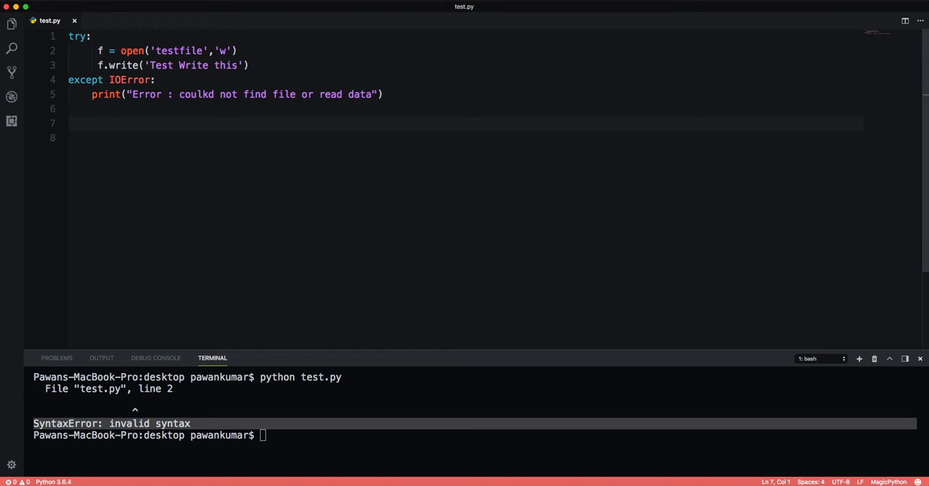
# Add an else block printing "Content writen success".
pyautogui.write('else:')
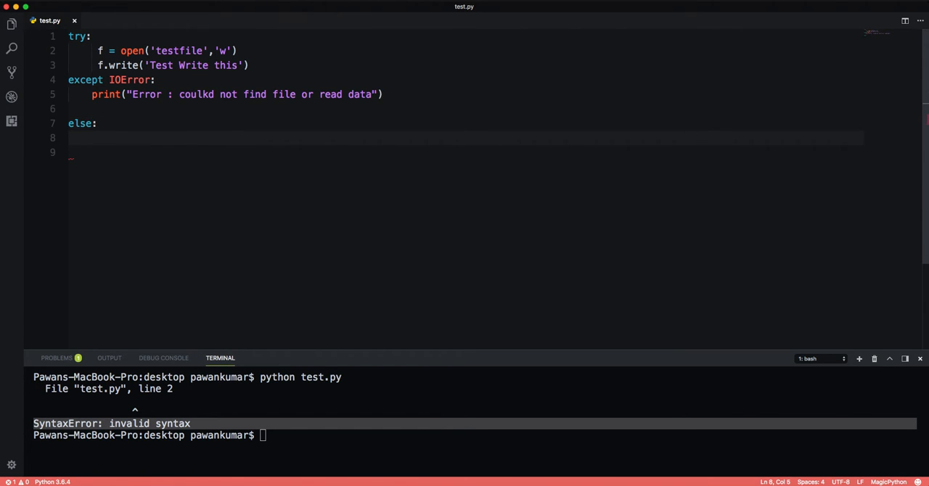
pyautogui.write('print(')
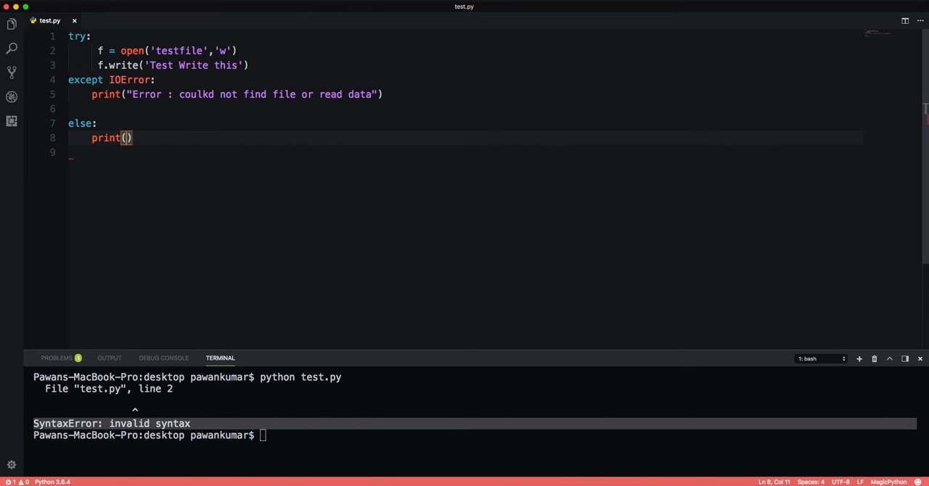
pyautogui.write('"')
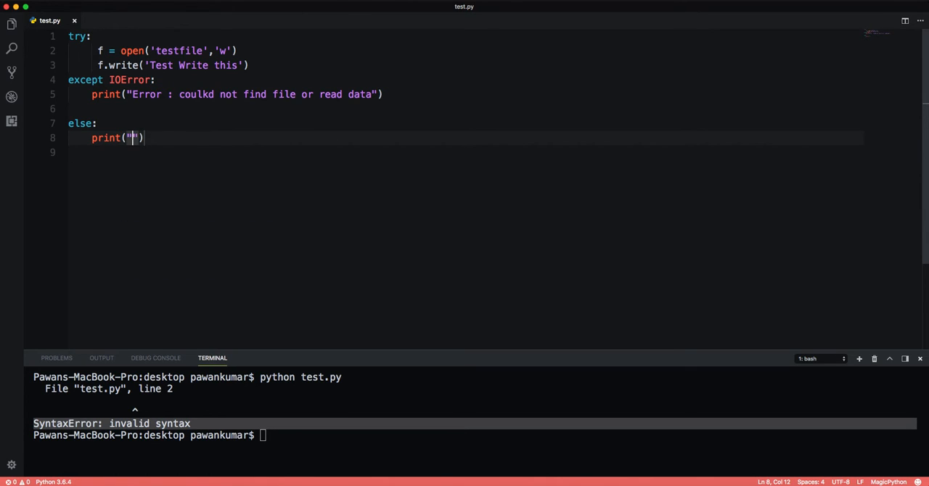
pyautogui.write('Con')
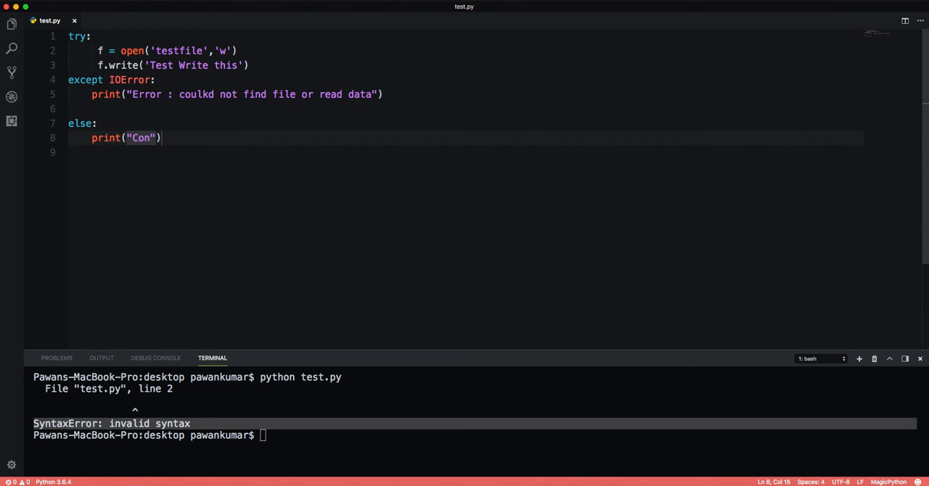
pyautogui.press('BackSpace')
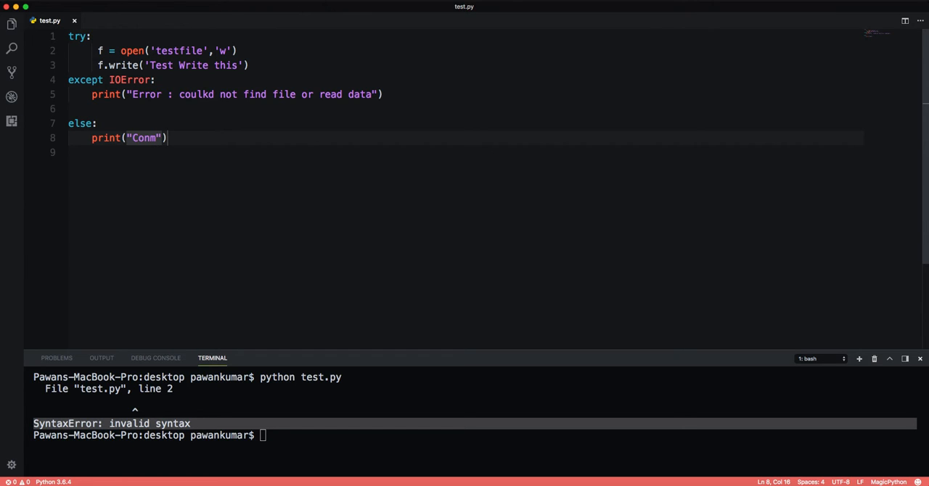
pyautogui.write('Conte')
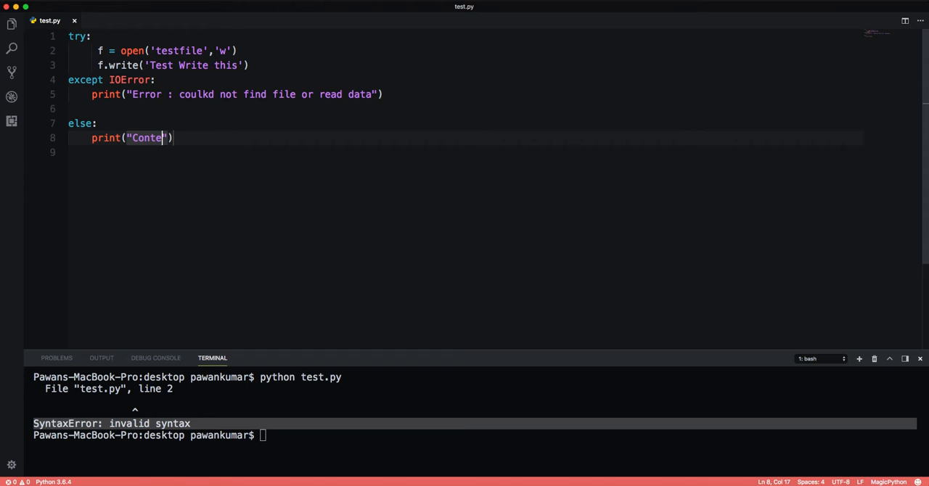
pyautogui.write('nt wri')
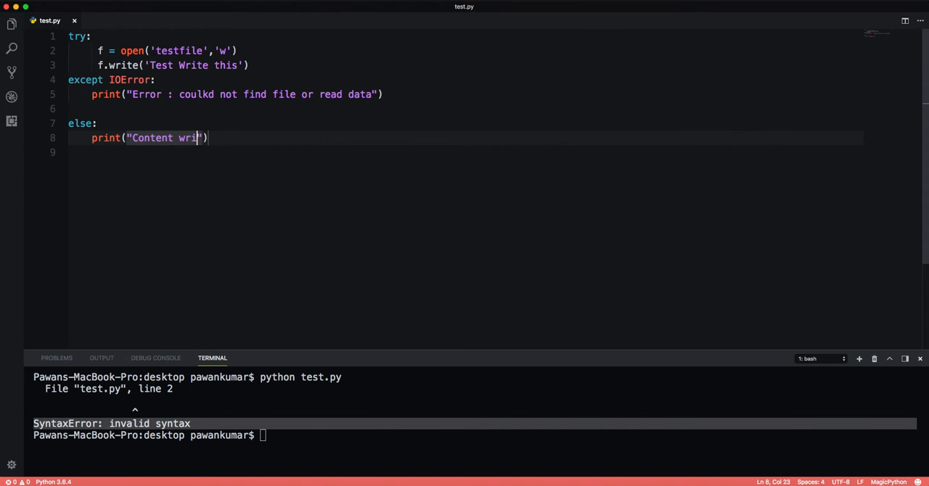
pyautogui.write('ten succ')
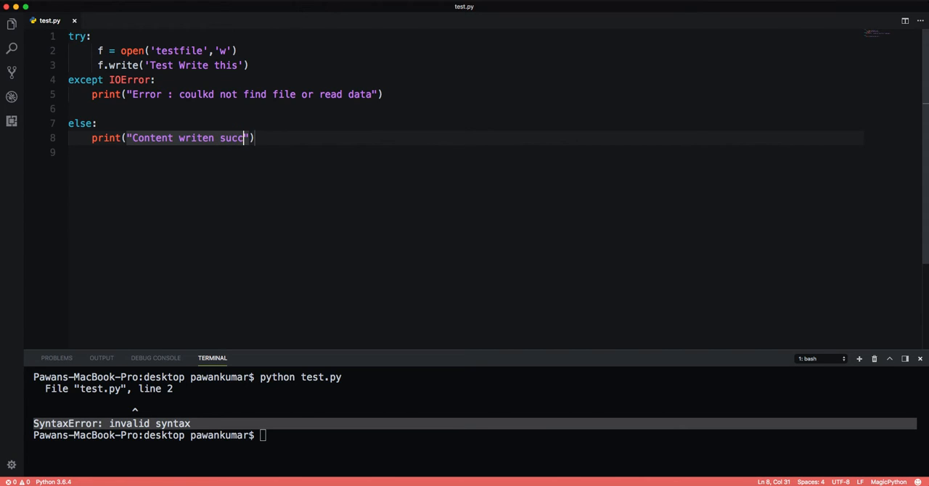
pyautogui.write('ess')
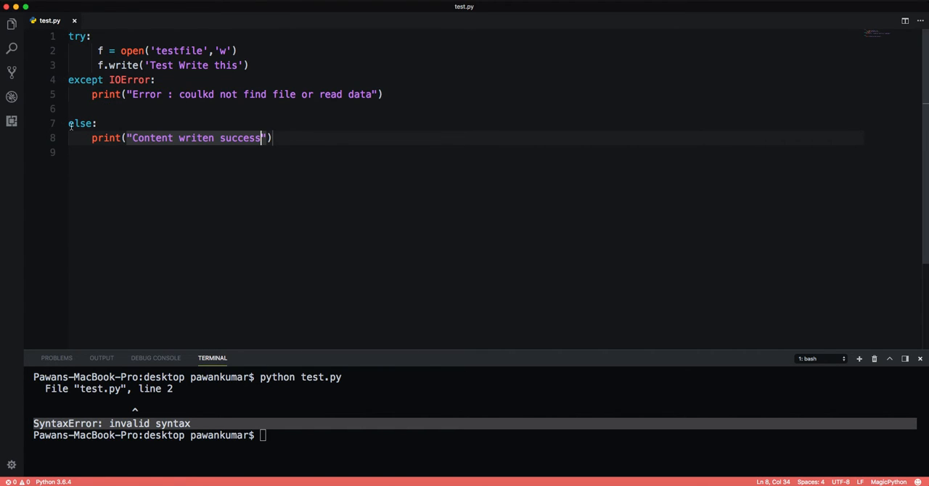
# Add f.close() on the next line of the else block.
pyautogui.moveTo(66, 122); pyautogui.dragTo(273, 138)
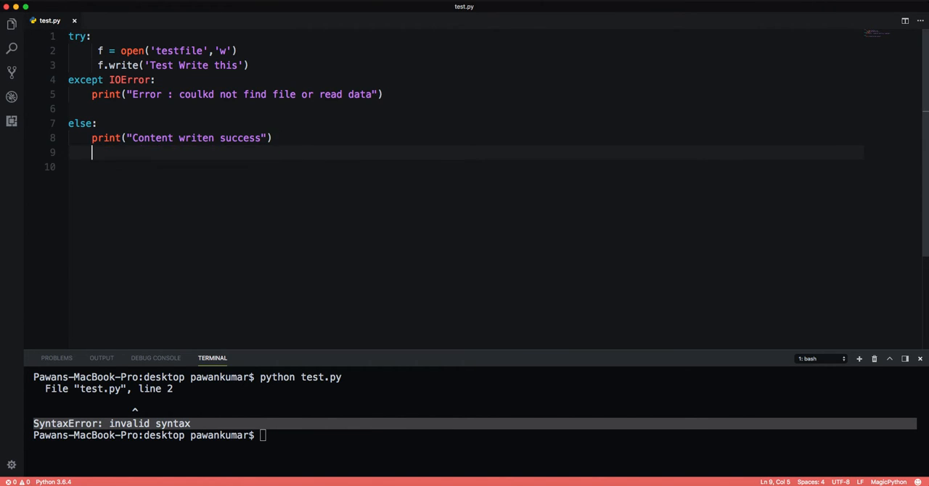
pyautogui.write('f.close()')
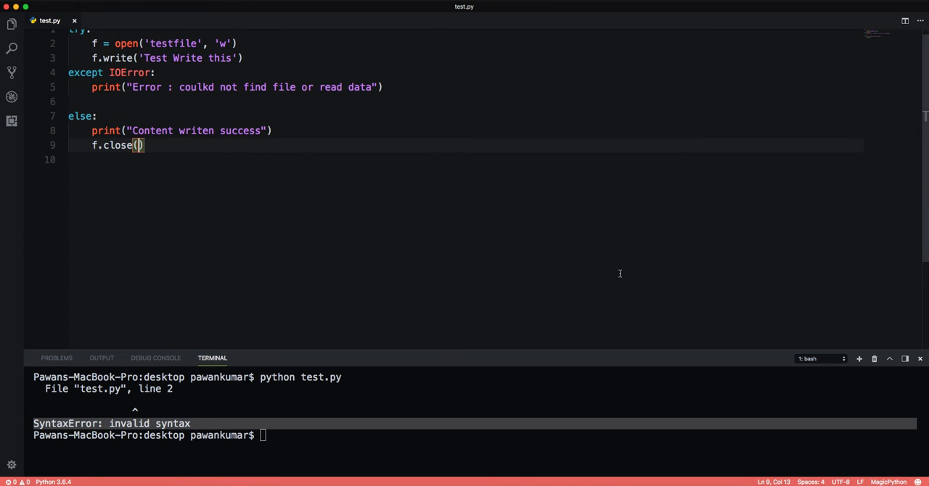
pyautogui.moveTo(665, 277)
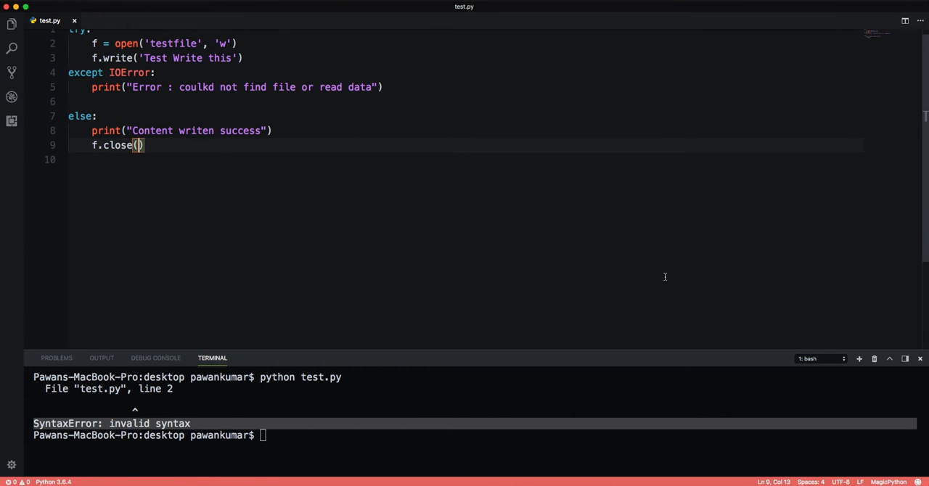
pyautogui.moveTo(656, 280)
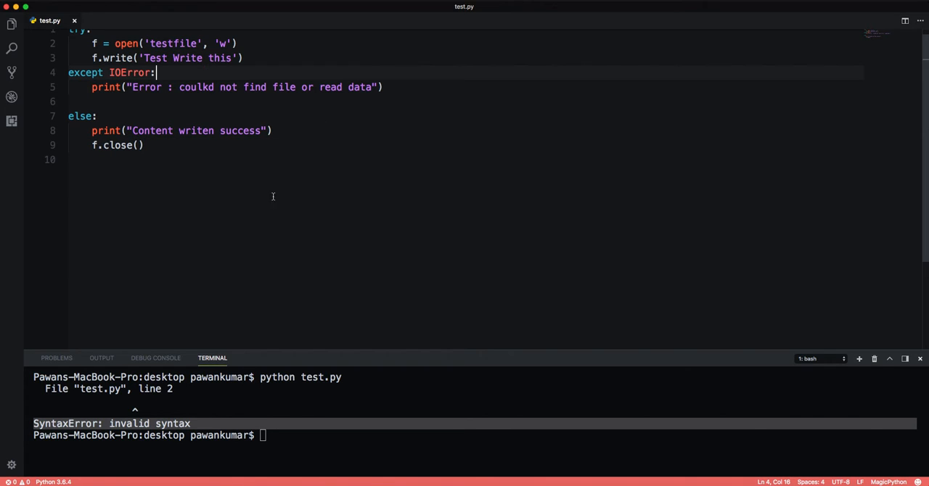
# Run test.py with open mode 'r' to show the IOError message, then set the mode back to 'w'.
pyautogui.scroll(3)
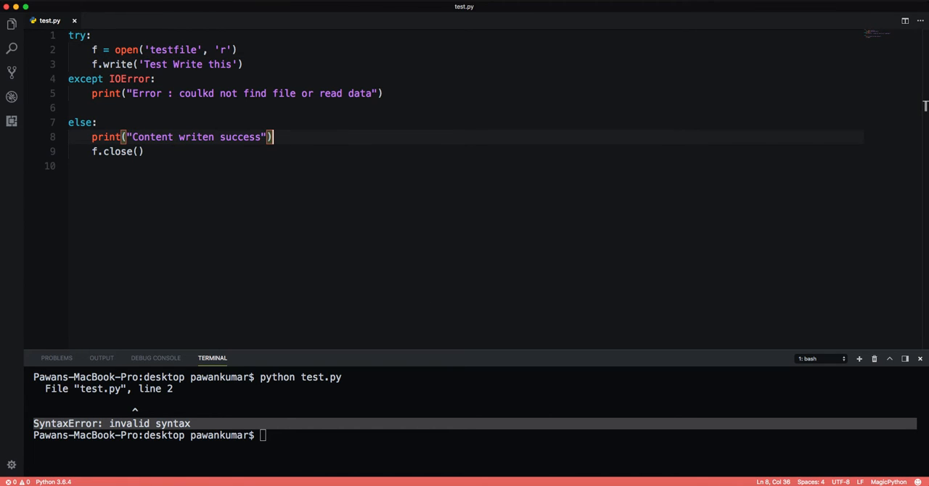
pyautogui.click(91, 93)
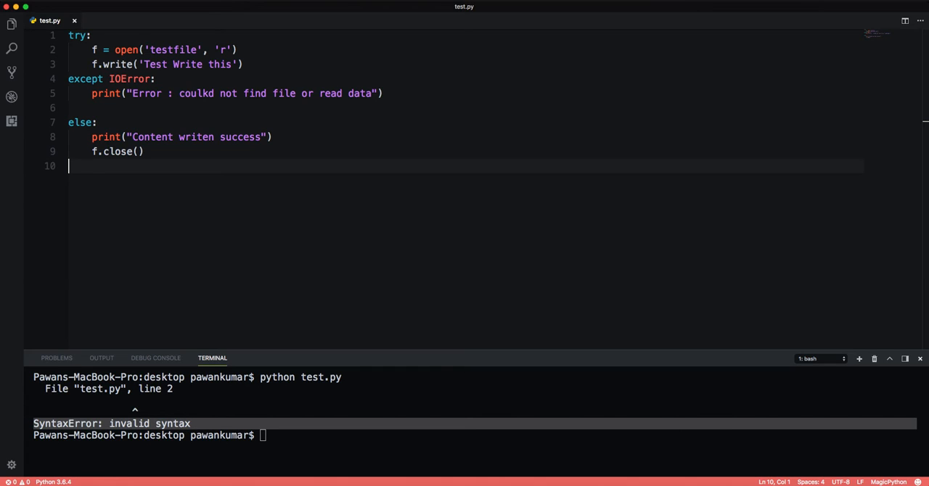
pyautogui.moveTo(340, 168)
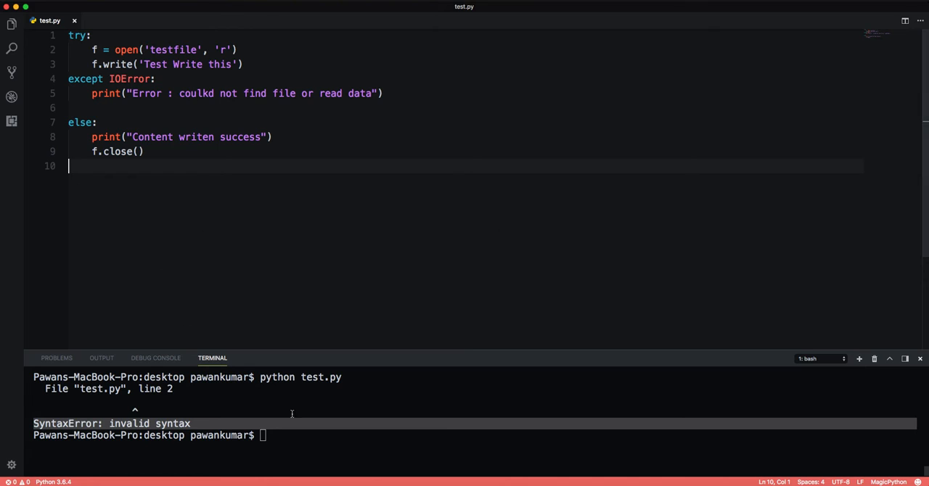
pyautogui.write('cle')
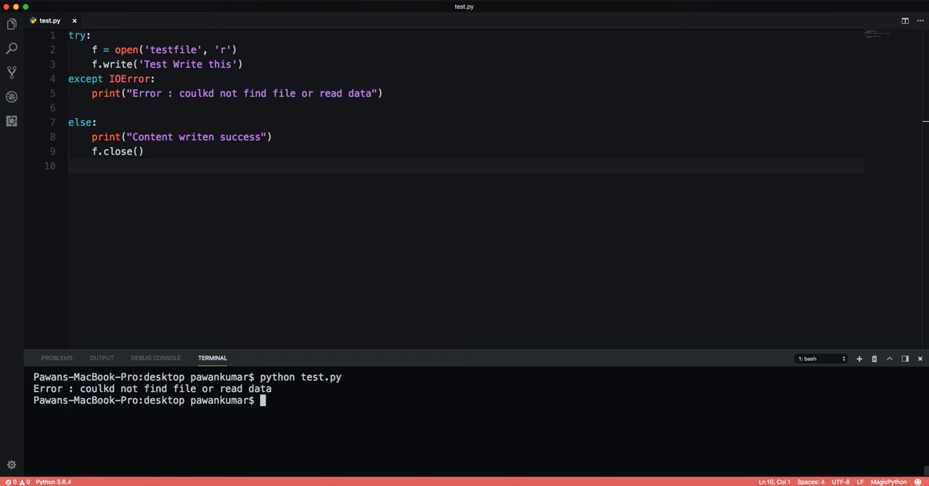
pyautogui.click(225, 50)
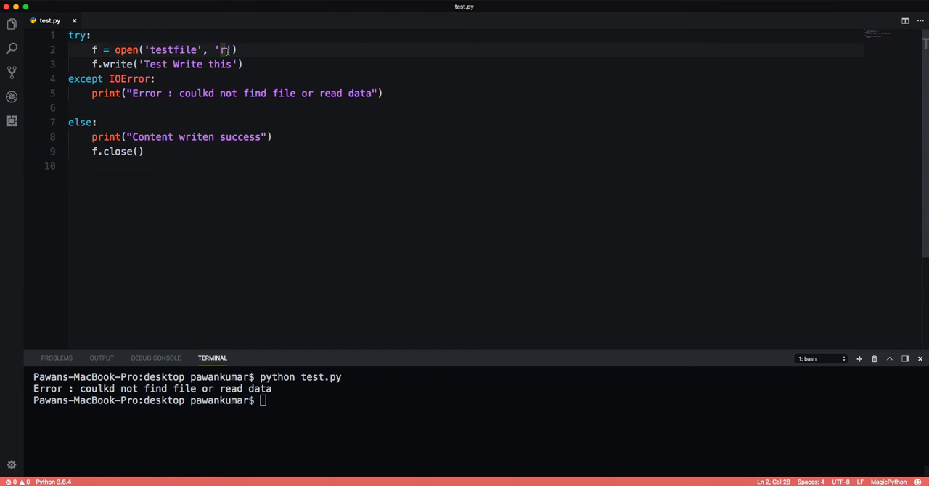
pyautogui.write('w')
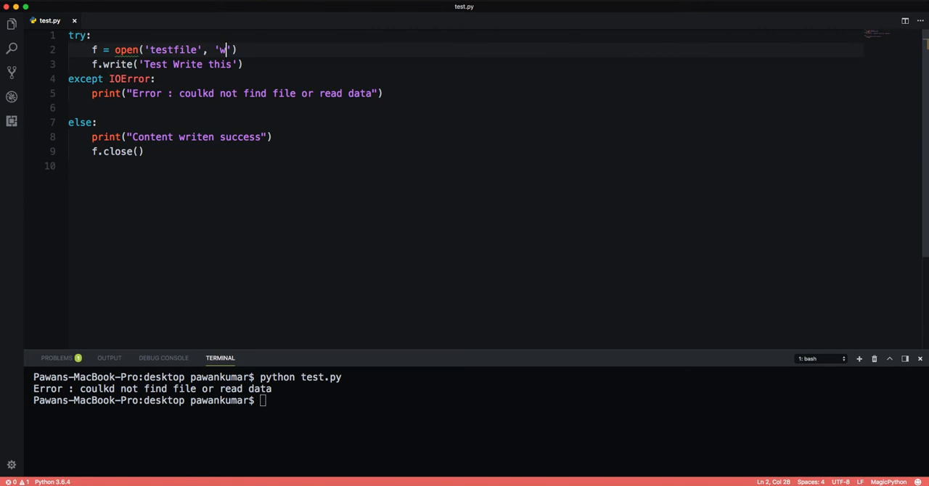
# Close test.py and reopen it from the Desktop via the Explorer.
pyautogui.click(73, 20)
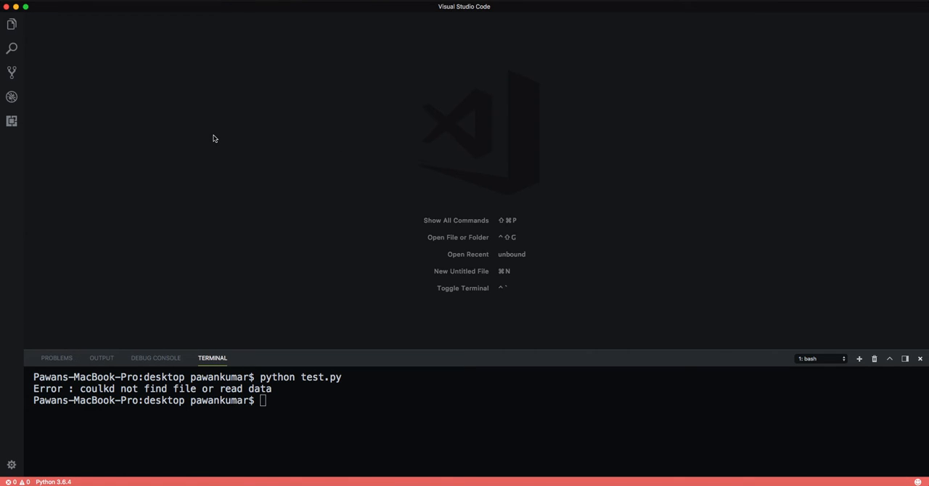
pyautogui.moveTo(11, 26)
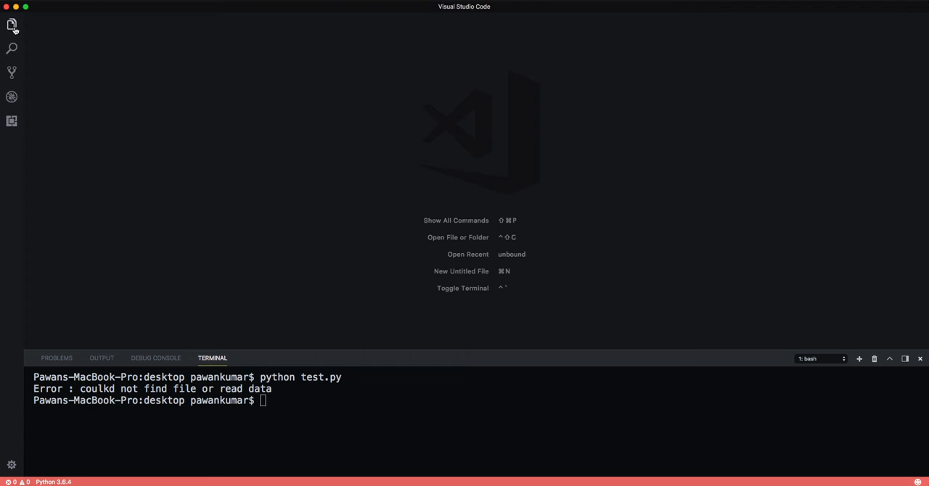
pyautogui.click(12, 25)
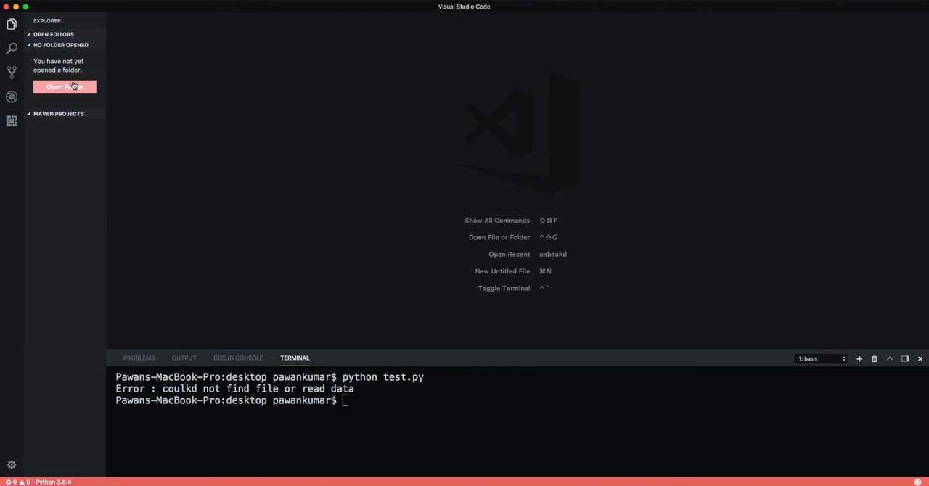
pyautogui.click(64, 87)
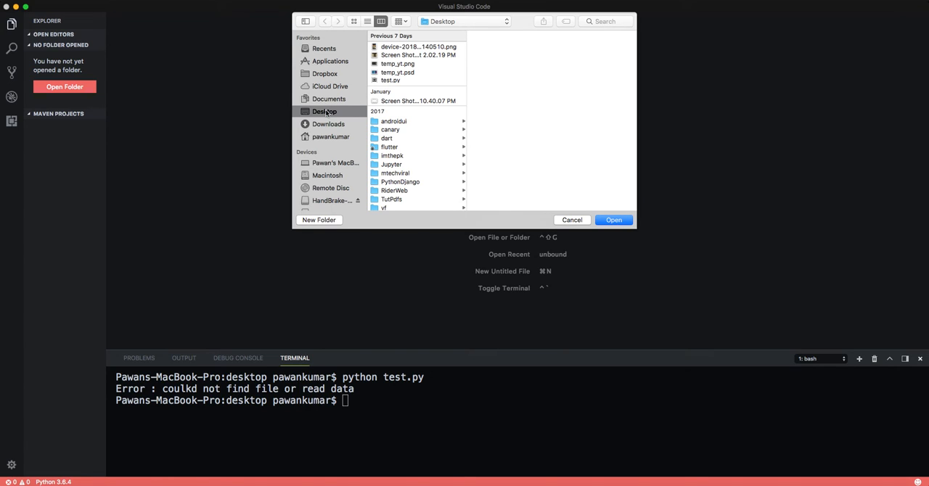
pyautogui.click(613, 220)
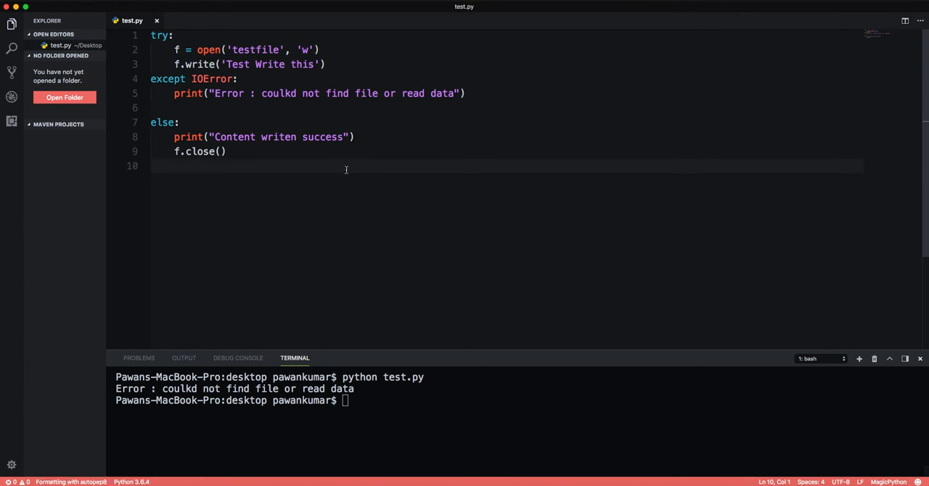
# Run python test.py, printing "Content writen success", and hide the sidebar.
pyautogui.write('python test.py')
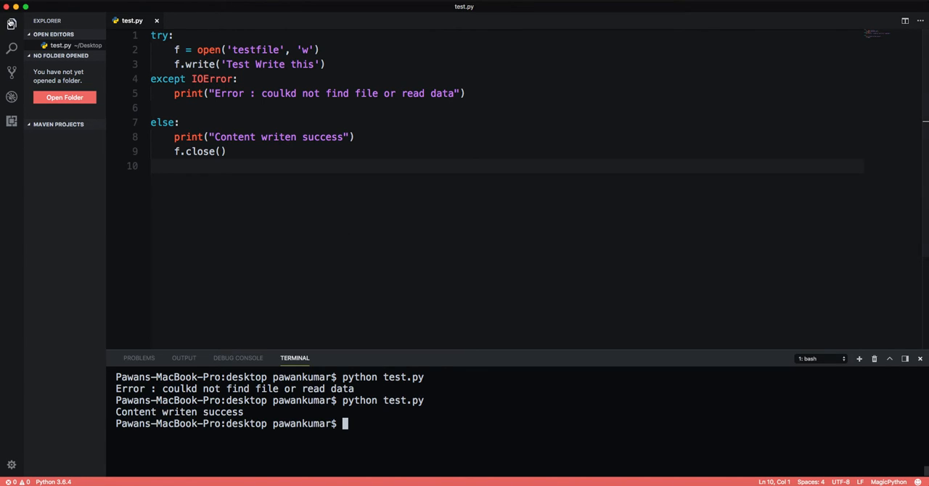
pyautogui.click(11, 23)
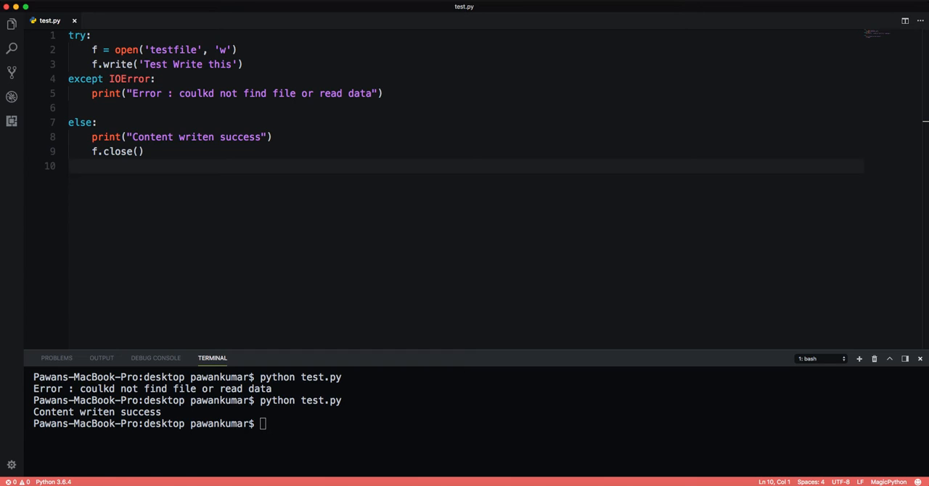
pyautogui.moveTo(452, 132)
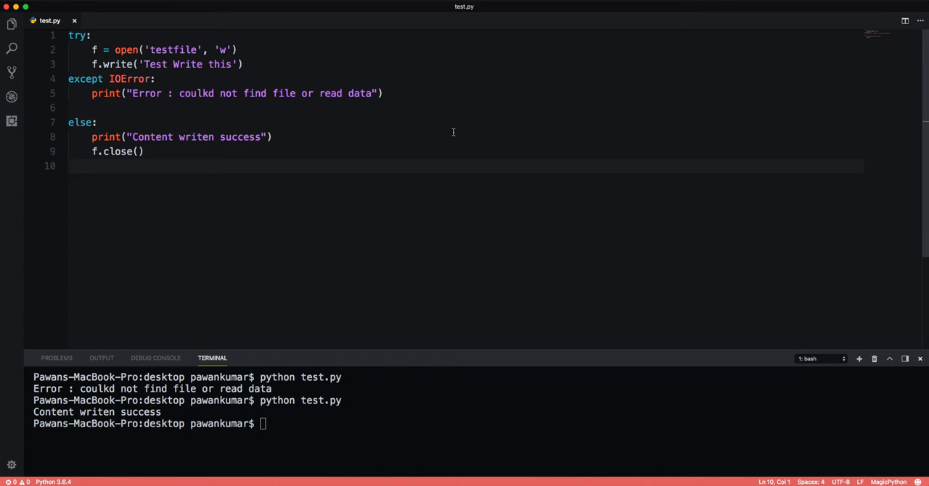
pyautogui.moveTo(454, 134)
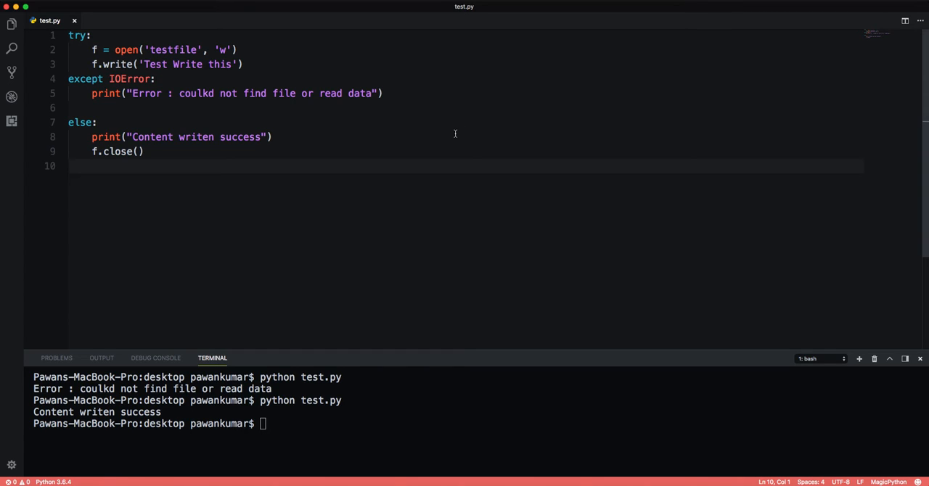
# Make the except bare, switch open mode to 'r', fix 'coulkd' and rerun to print the error.
pyautogui.doubleClick(130, 78)
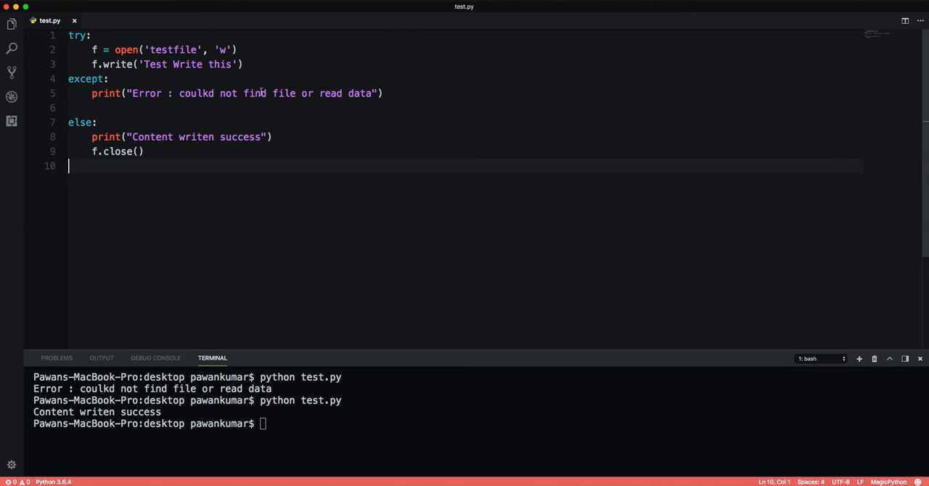
pyautogui.click(225, 49)
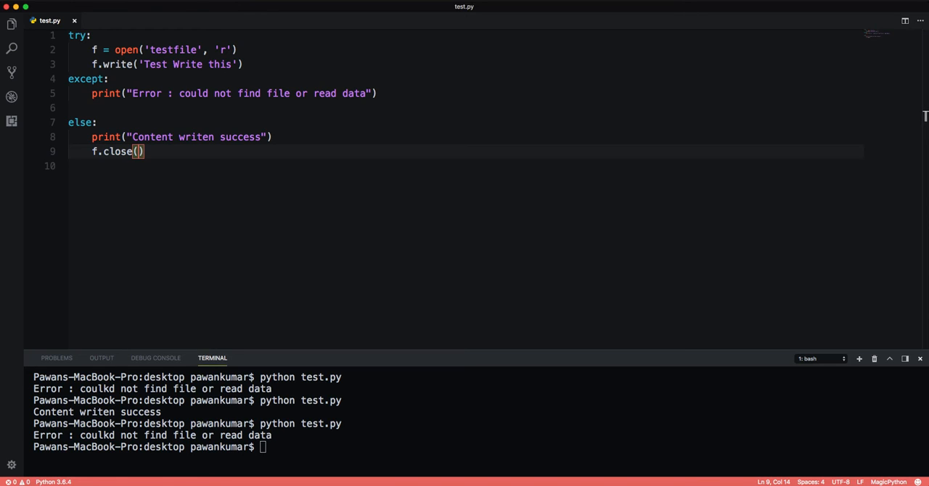
# Replace else with finally and change its print text to 'Doing Next step'.
pyautogui.doubleClick(78, 122)
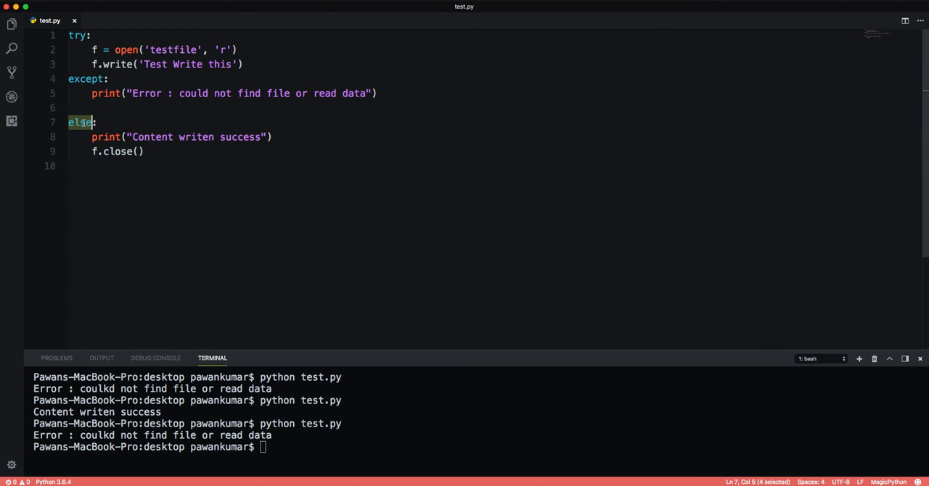
pyautogui.write('finally:')
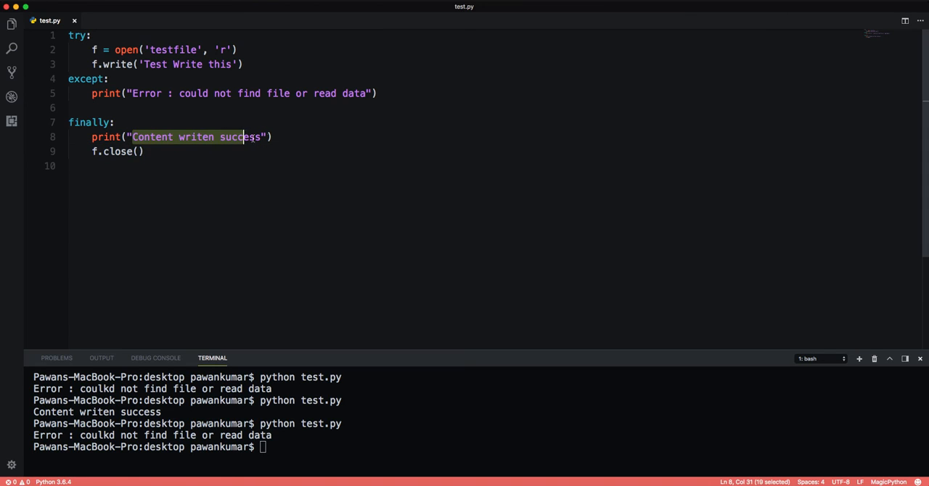
pyautogui.write('D")')
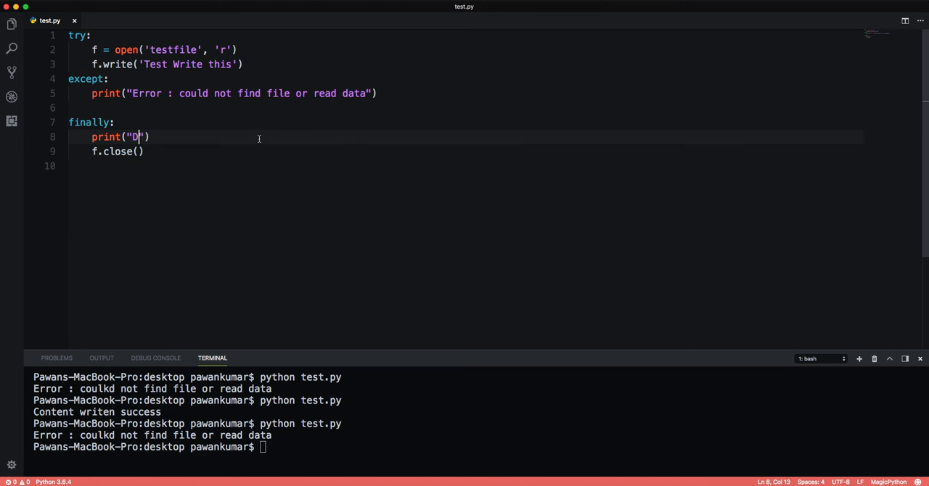
pyautogui.write('oing Next s')
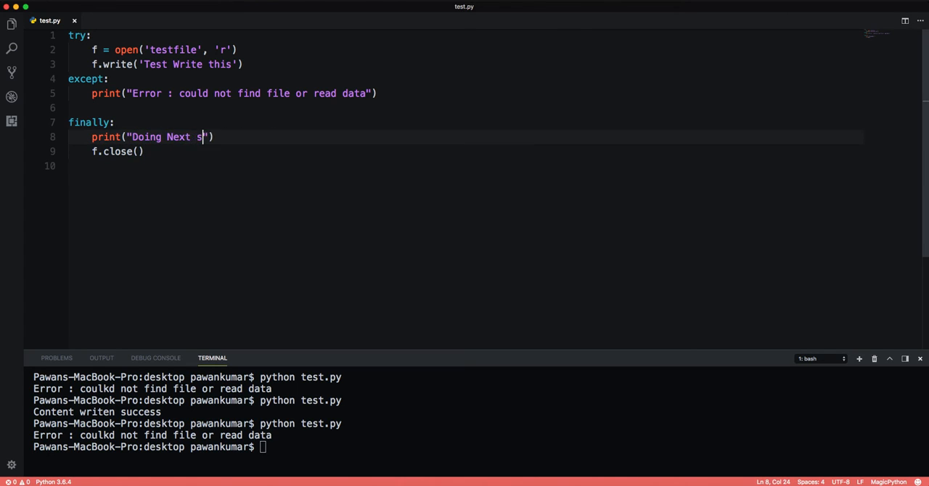
pyautogui.write('tep')
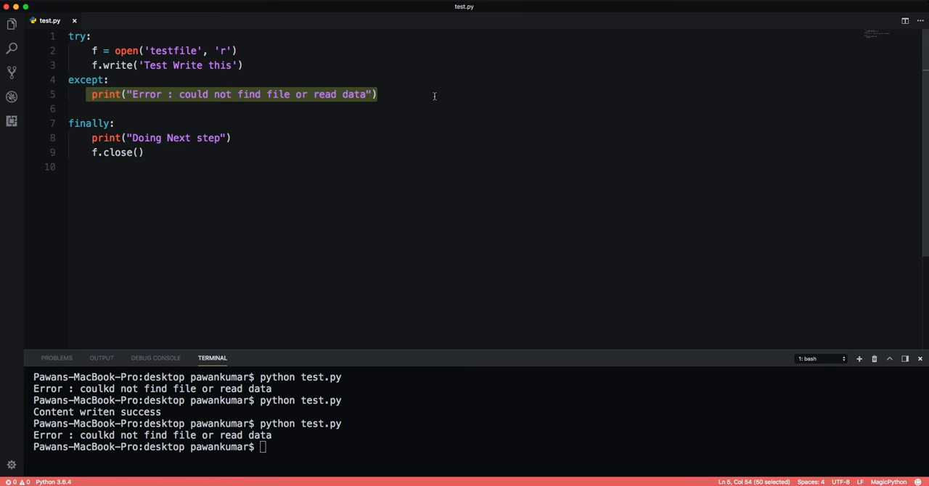
pyautogui.moveTo(211, 133)
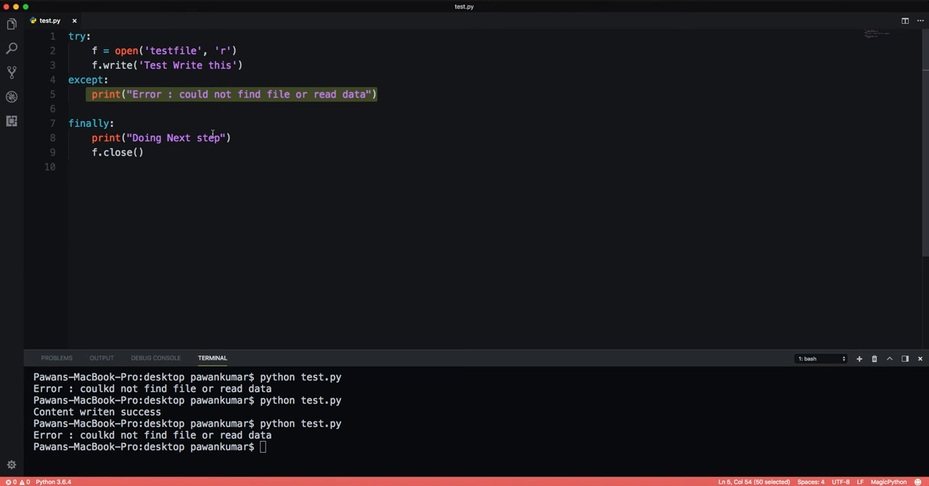
# Rerun python test.py, printing the error then 'Doing Next step'.
pyautogui.click(82, 122)
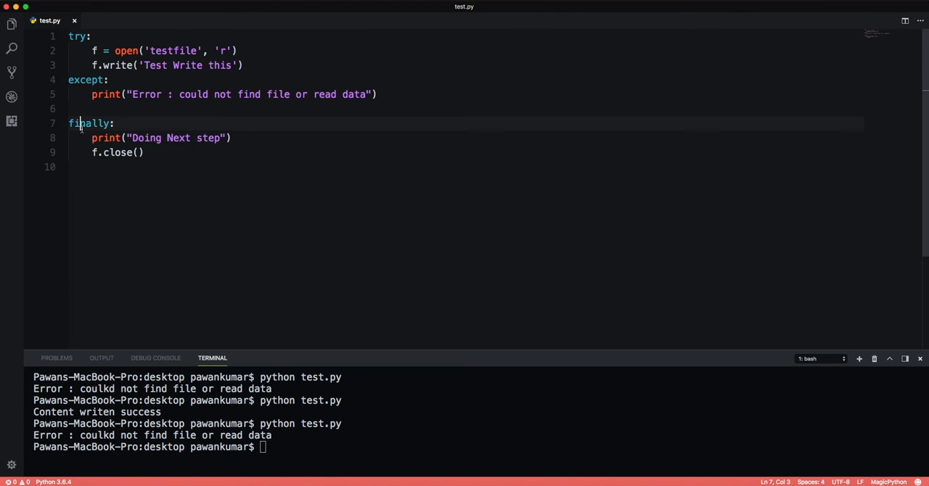
pyautogui.click(229, 138)
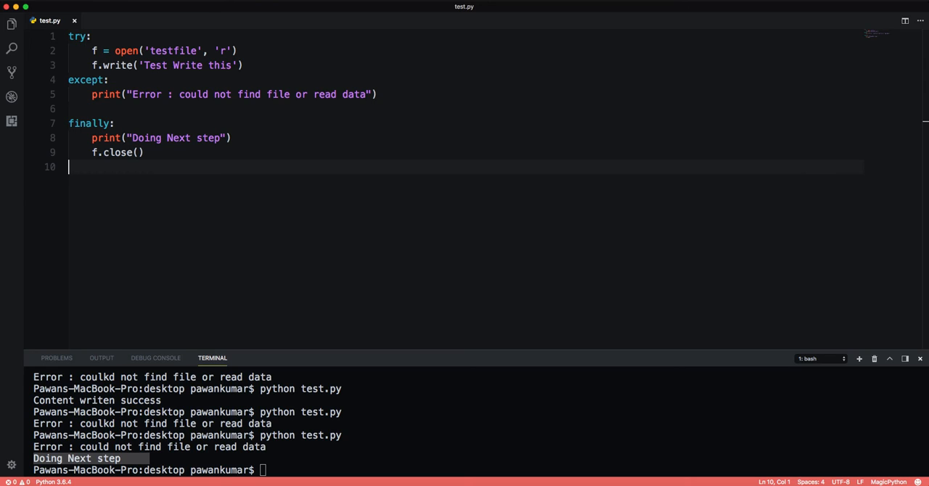
pyautogui.doubleClick(87, 122)
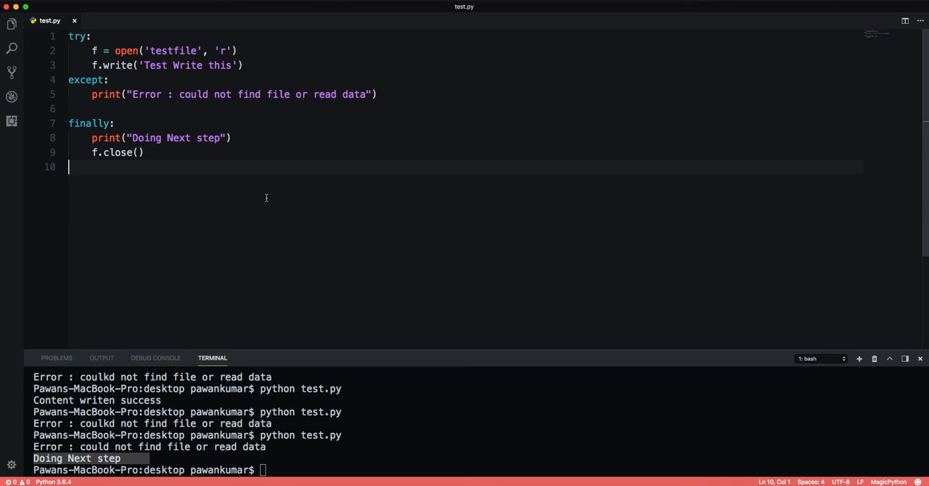
pyautogui.scroll(-3)
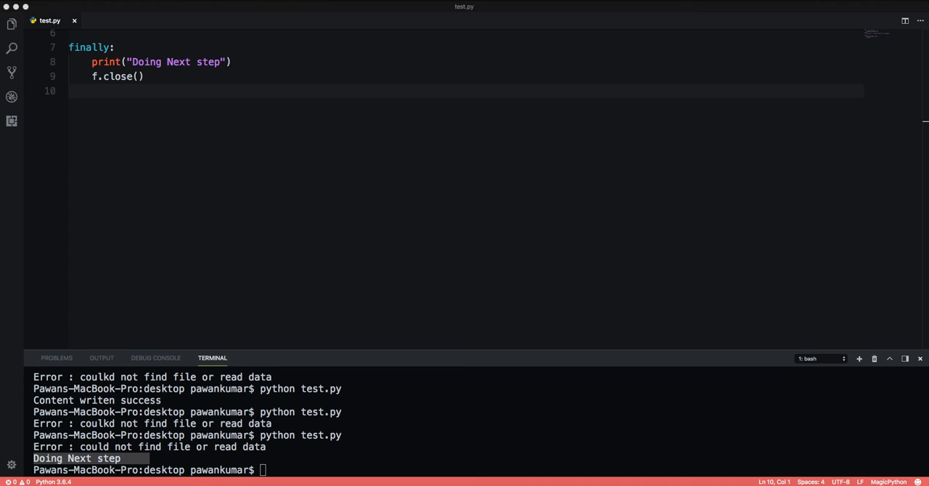
pyautogui.moveTo(133, 166)
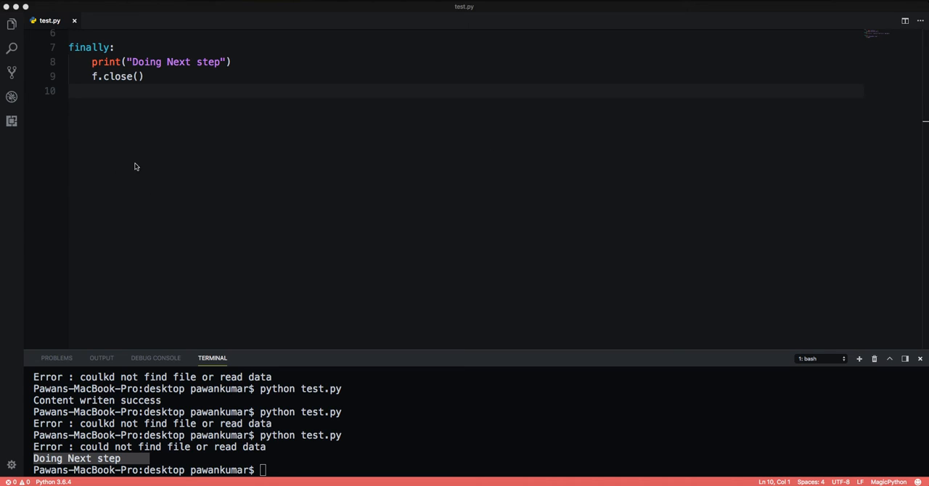
pyautogui.write('@')
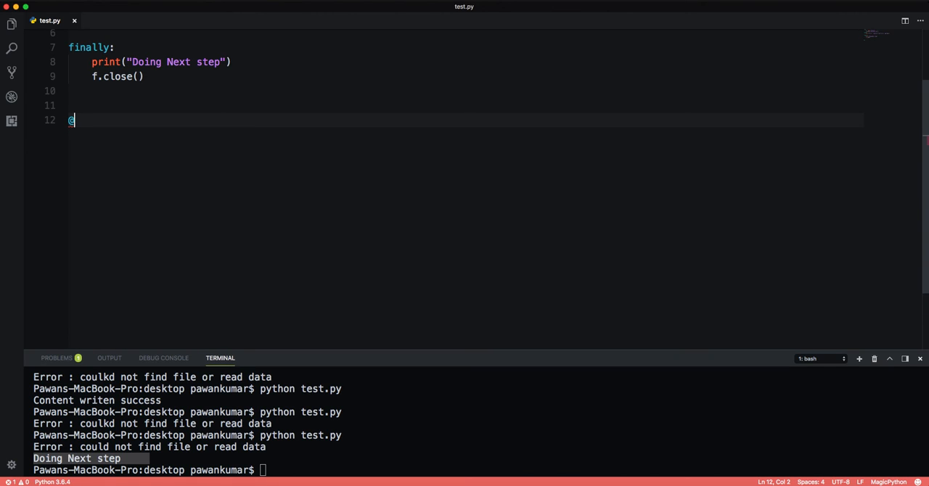
pyautogui.write('func')
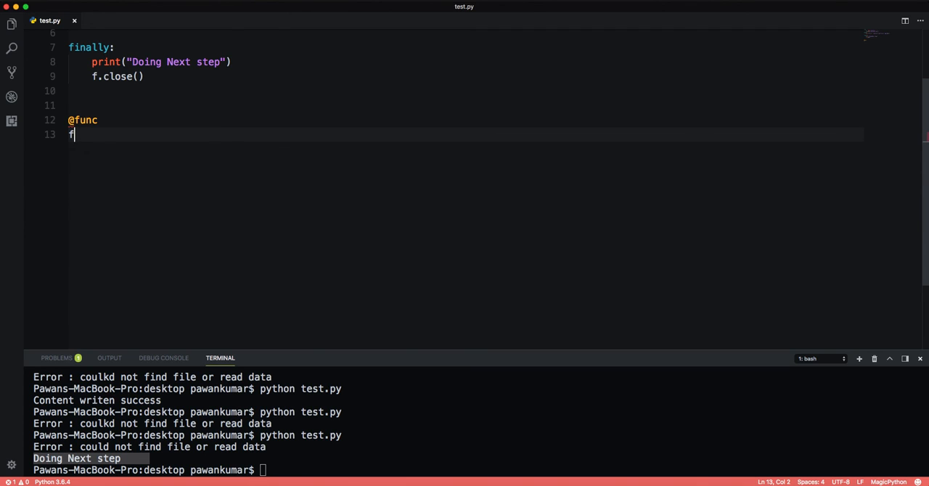
pyautogui.write('def fun')
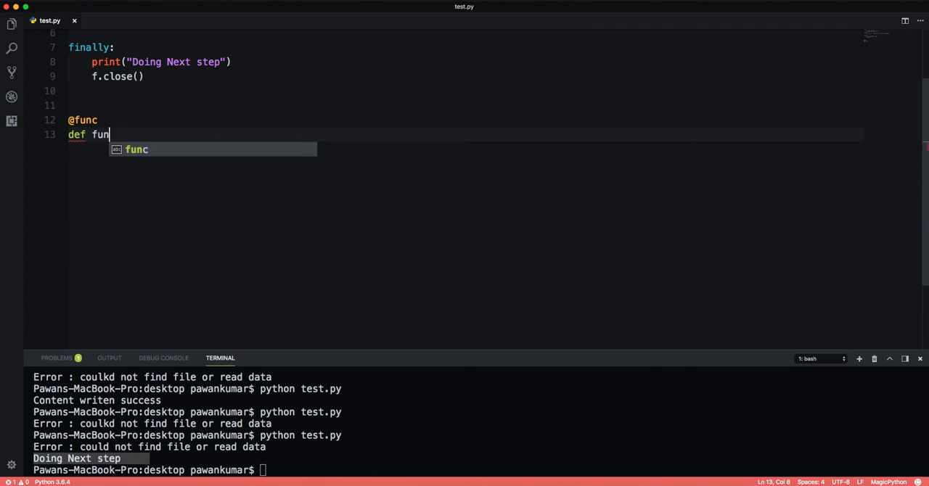
pyautogui.write('csdfsdgs')
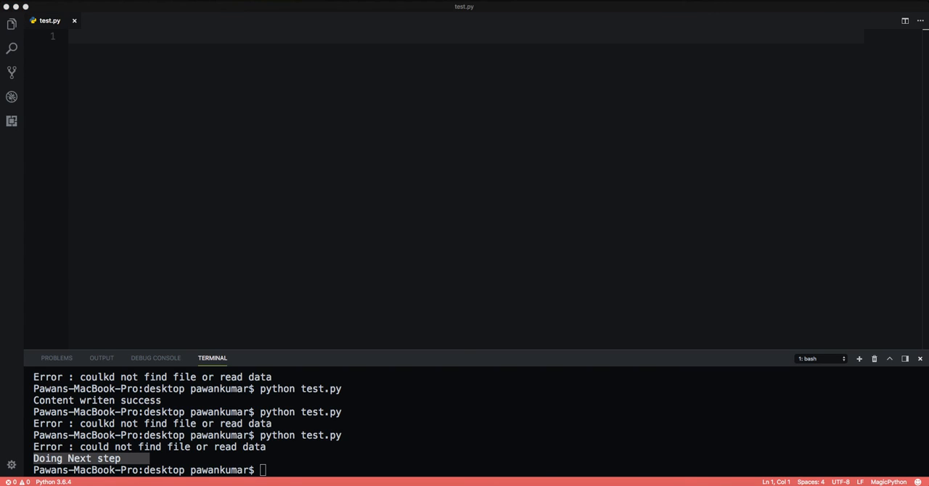
pyautogui.moveTo(793, 165)
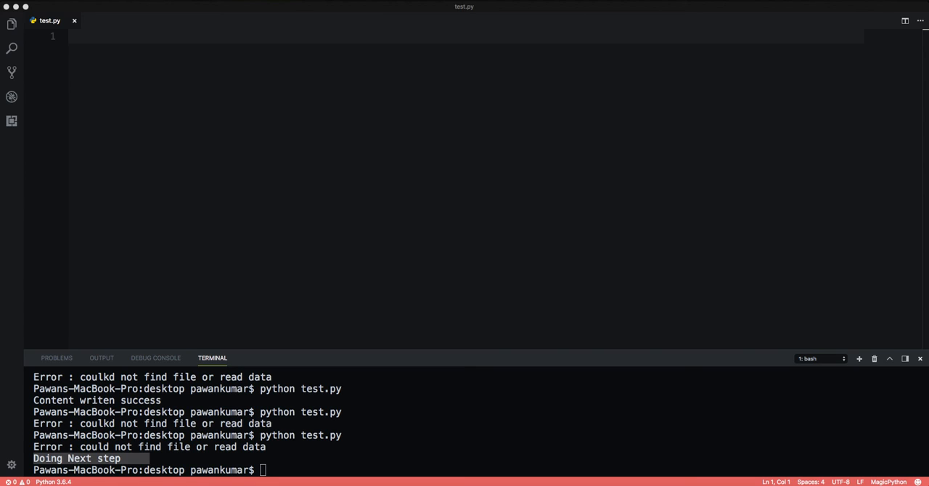
pyautogui.moveTo(259, 136)
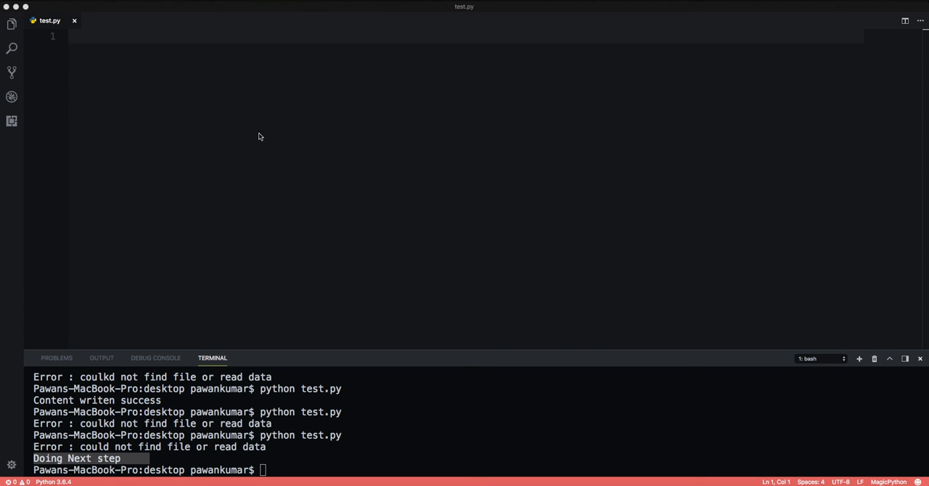